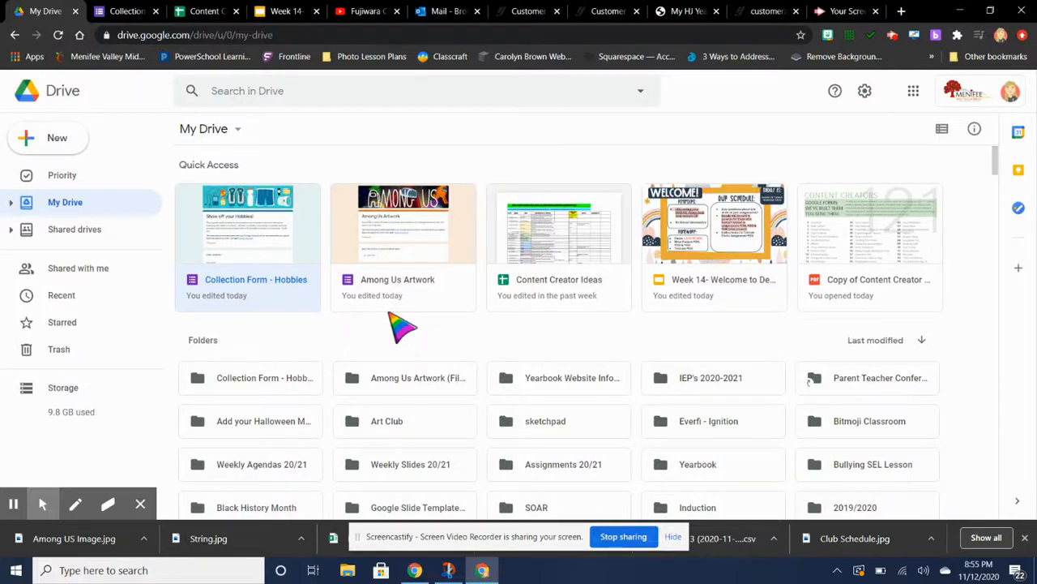
pyautogui.moveTo(415, 354)
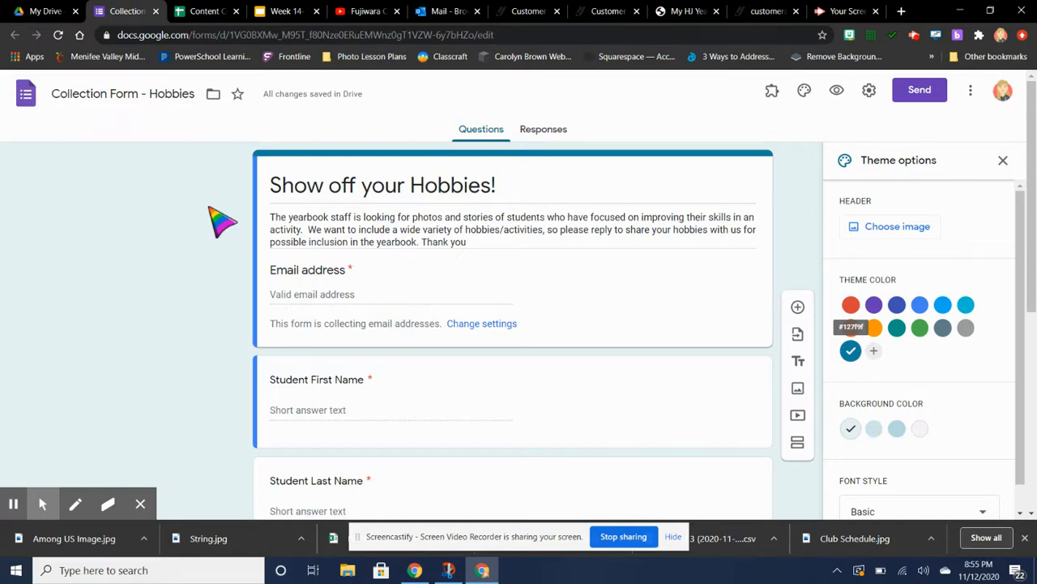
pyautogui.click(207, 10)
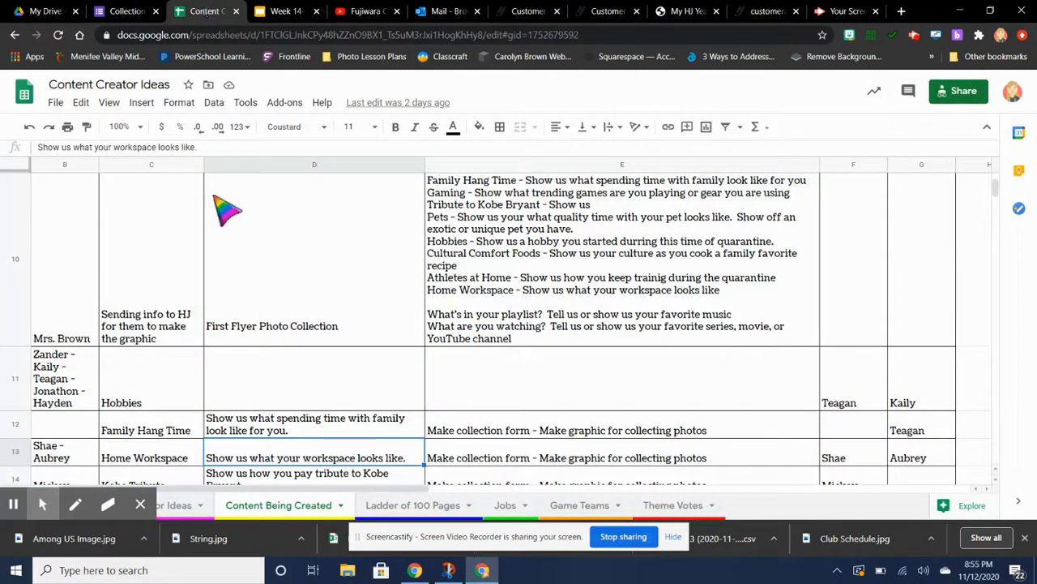
pyautogui.moveTo(153, 365)
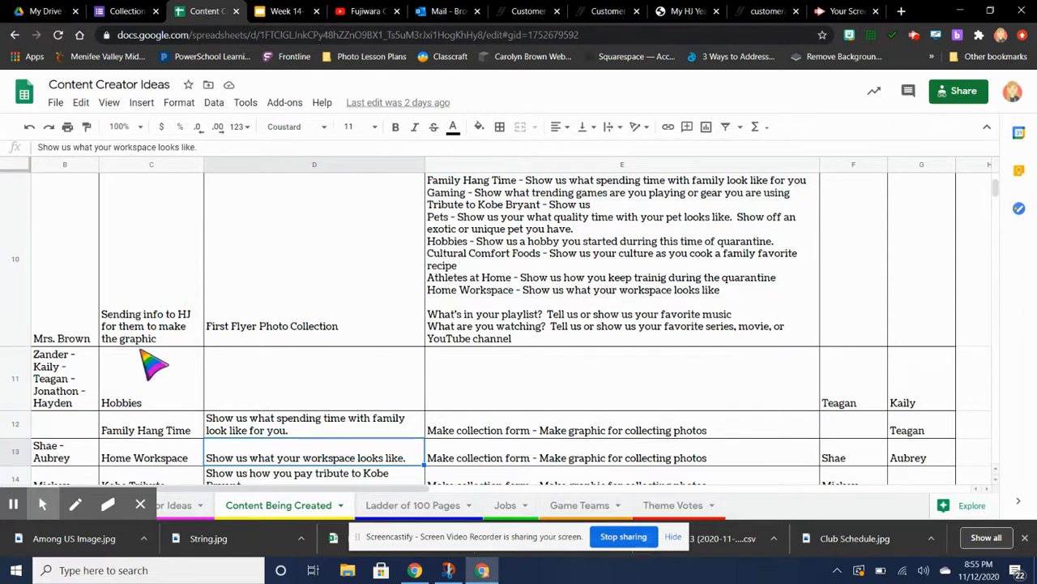
pyautogui.moveTo(883, 405)
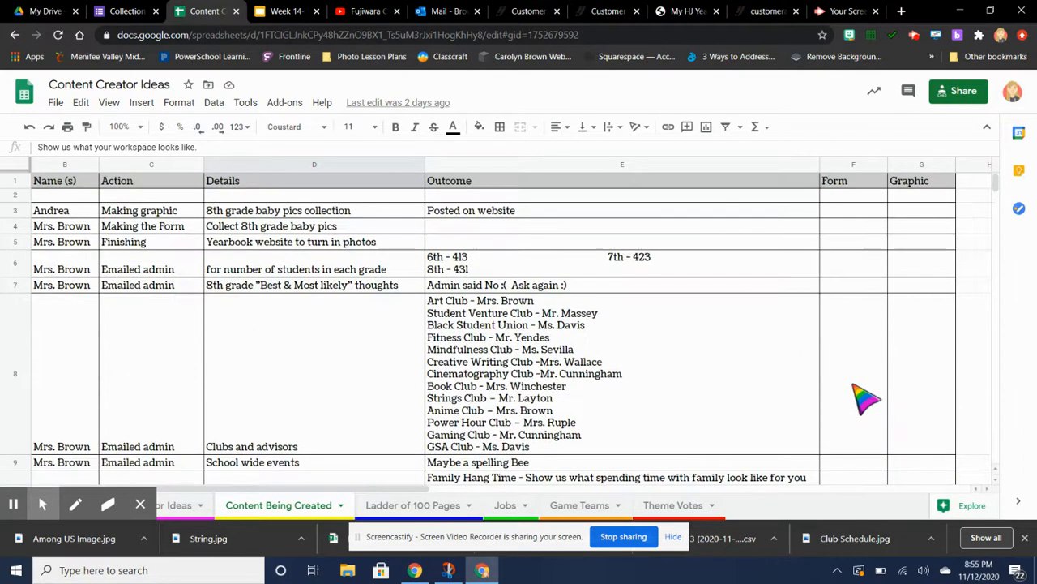
pyautogui.scroll(-3)
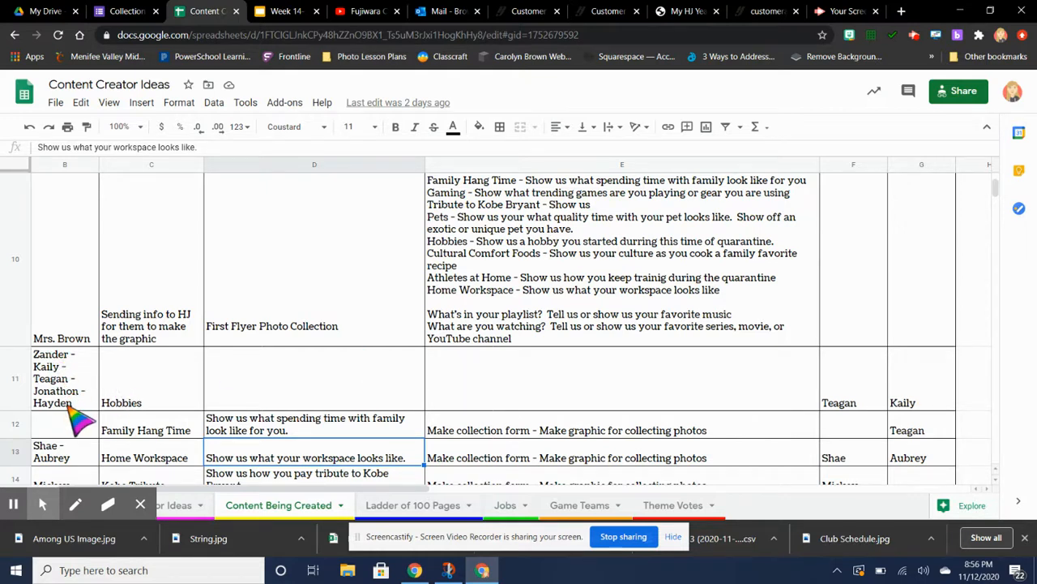
pyautogui.moveTo(405, 406)
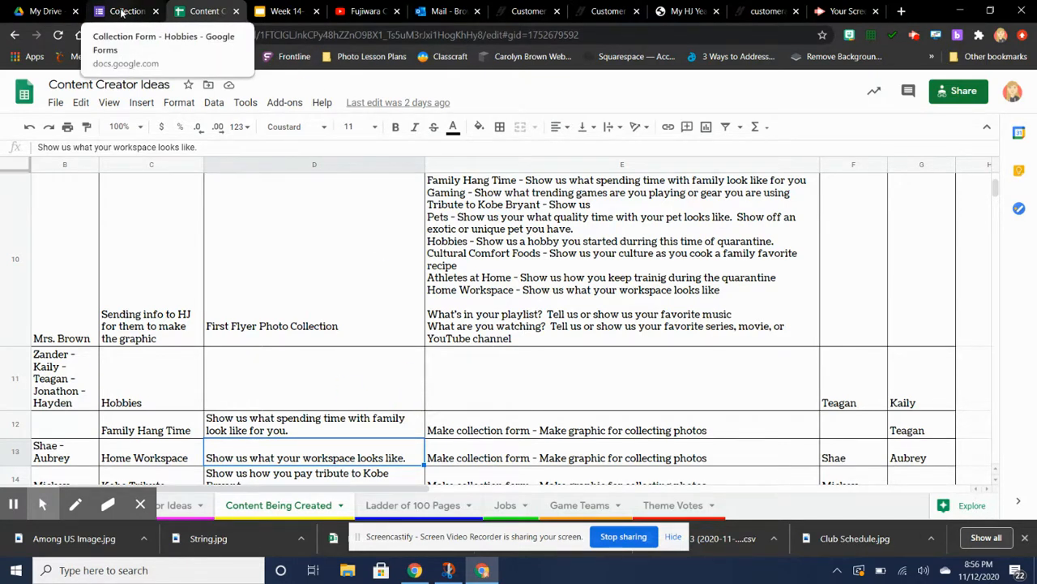
pyautogui.moveTo(62, 406)
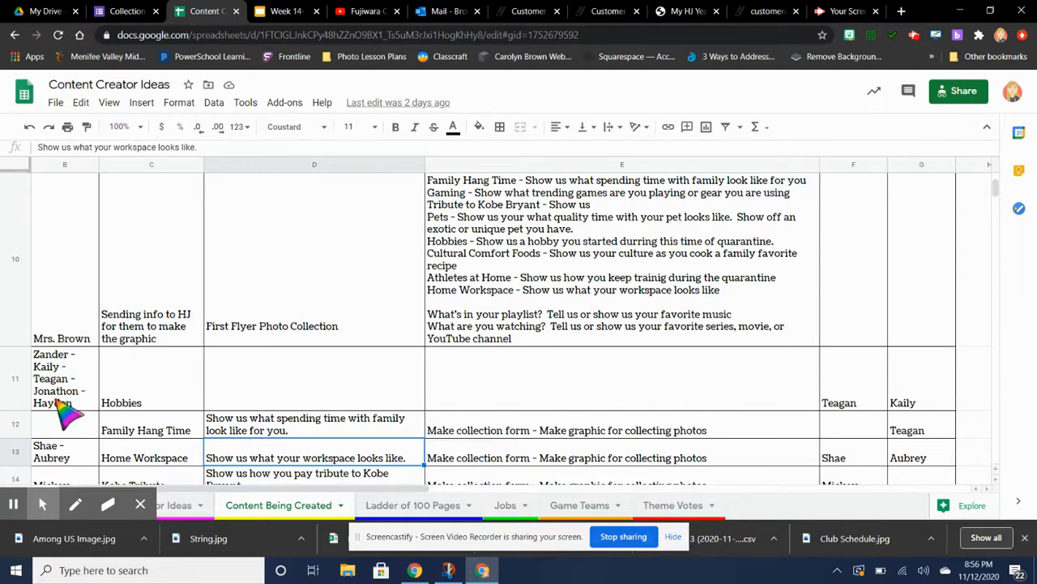
pyautogui.moveTo(851, 414)
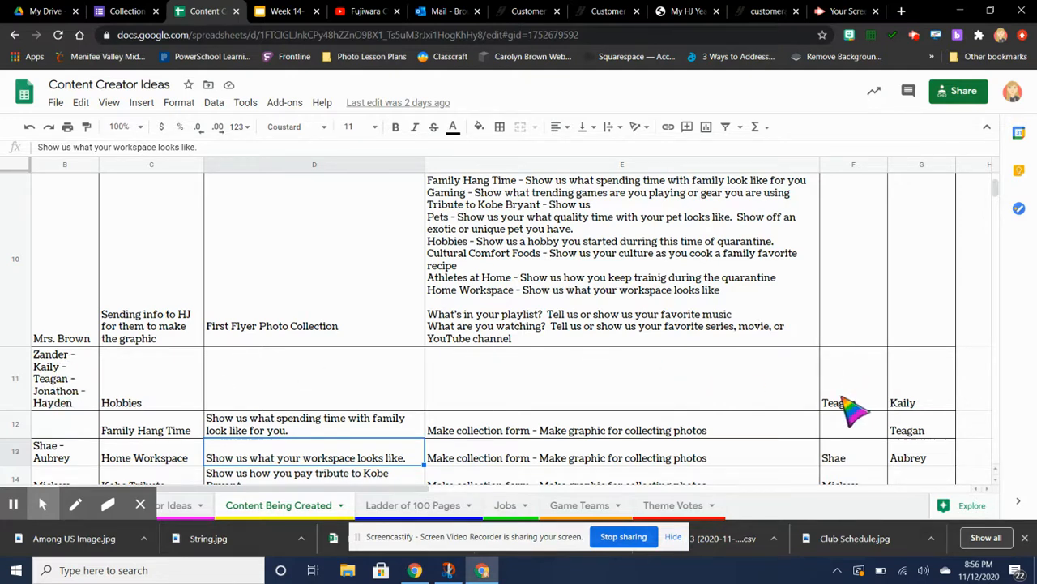
pyautogui.click(853, 379)
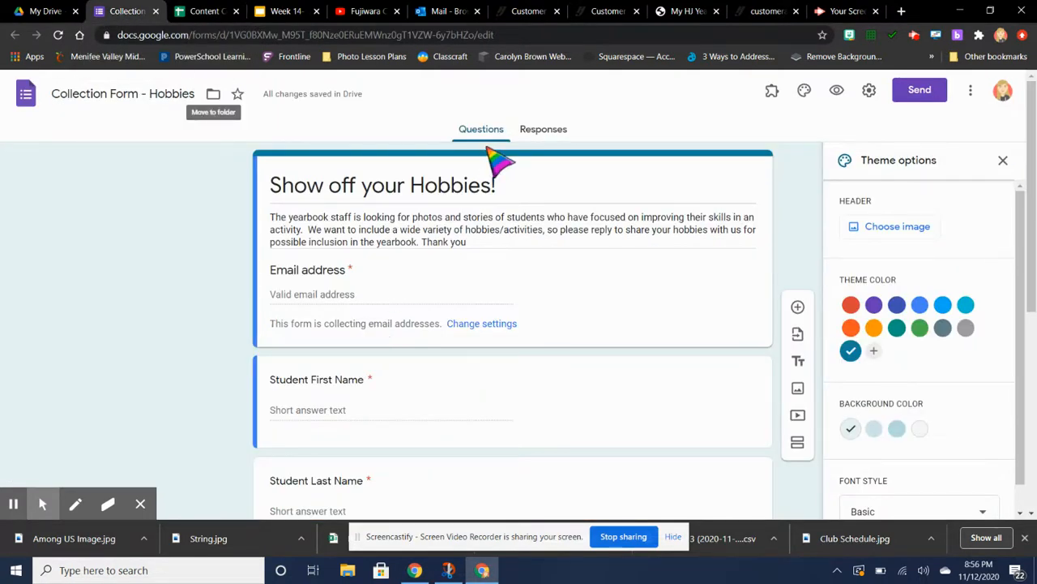
pyautogui.click(543, 130)
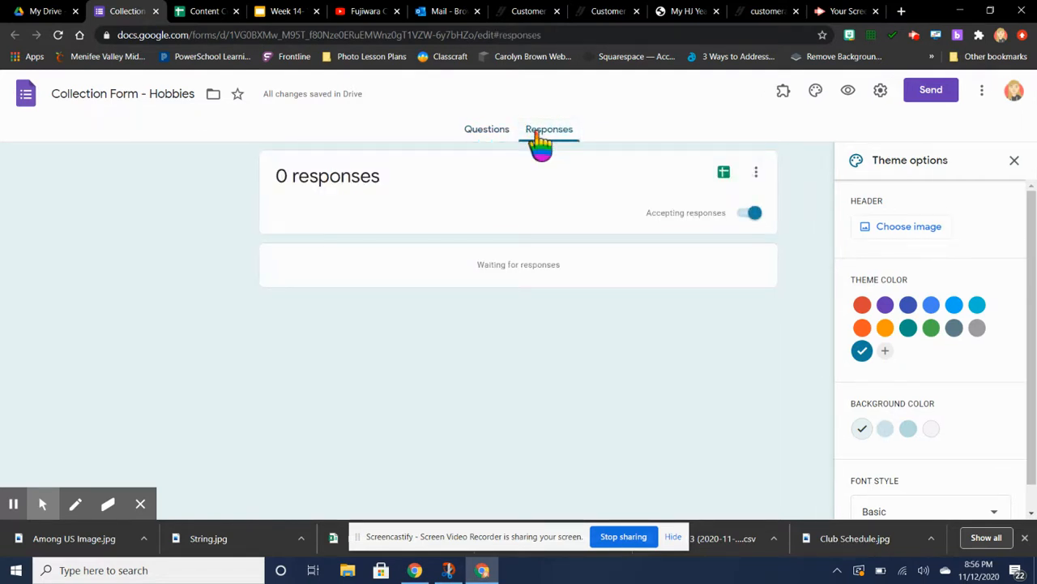
pyautogui.click(480, 130)
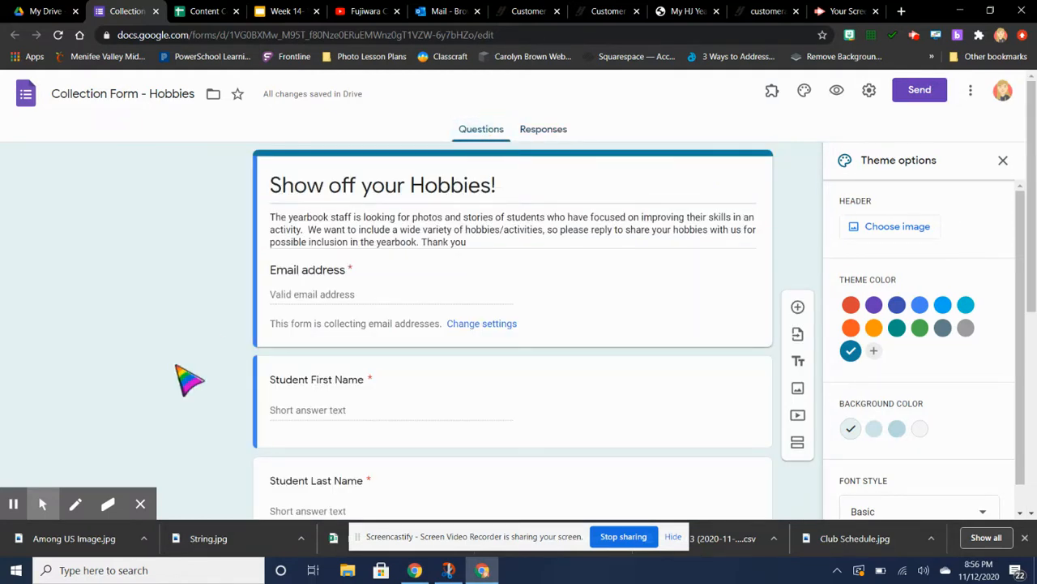
pyautogui.moveTo(284, 360)
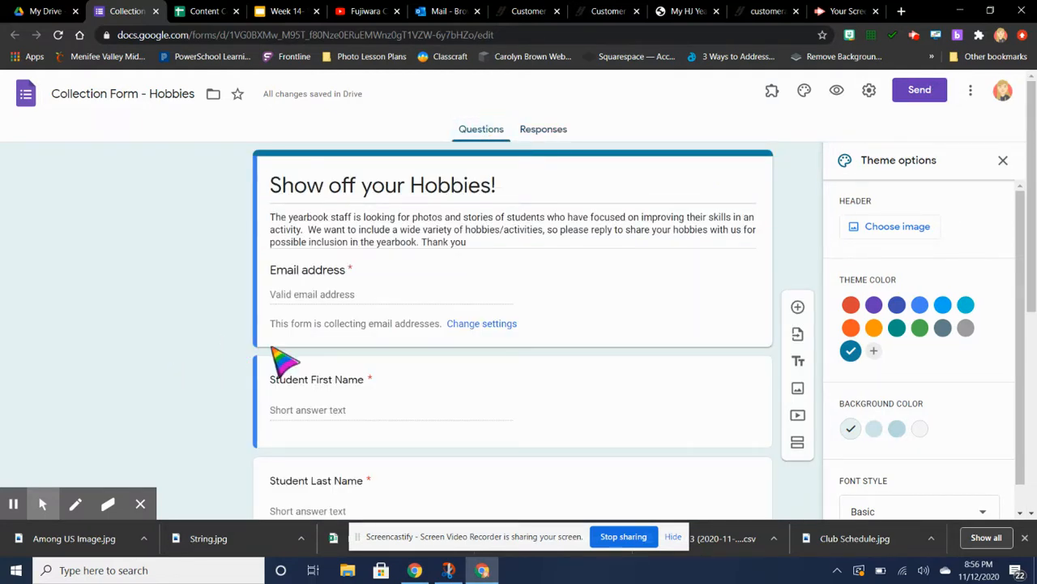
pyautogui.moveTo(143, 110)
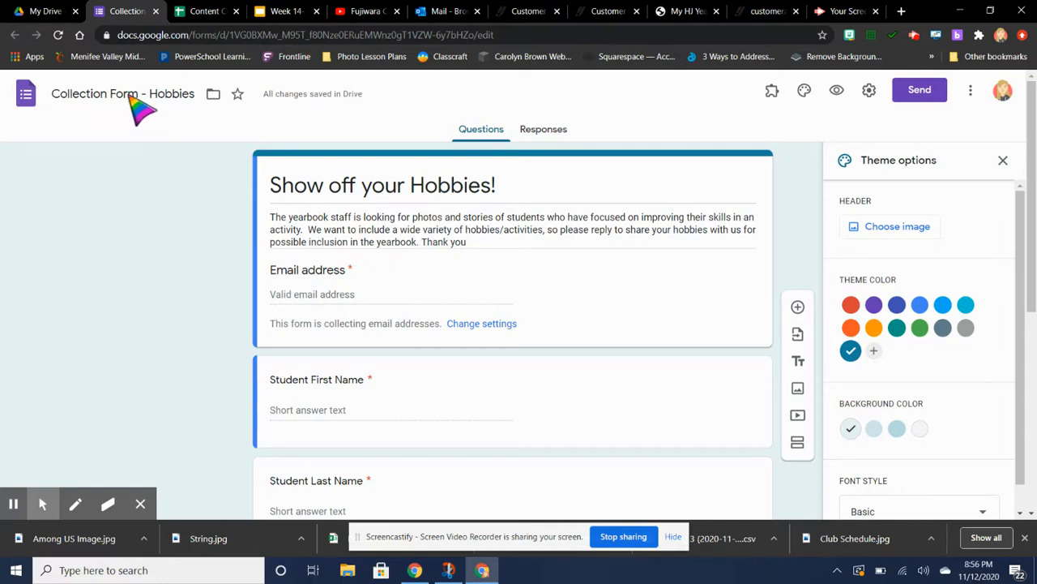
pyautogui.moveTo(324, 193)
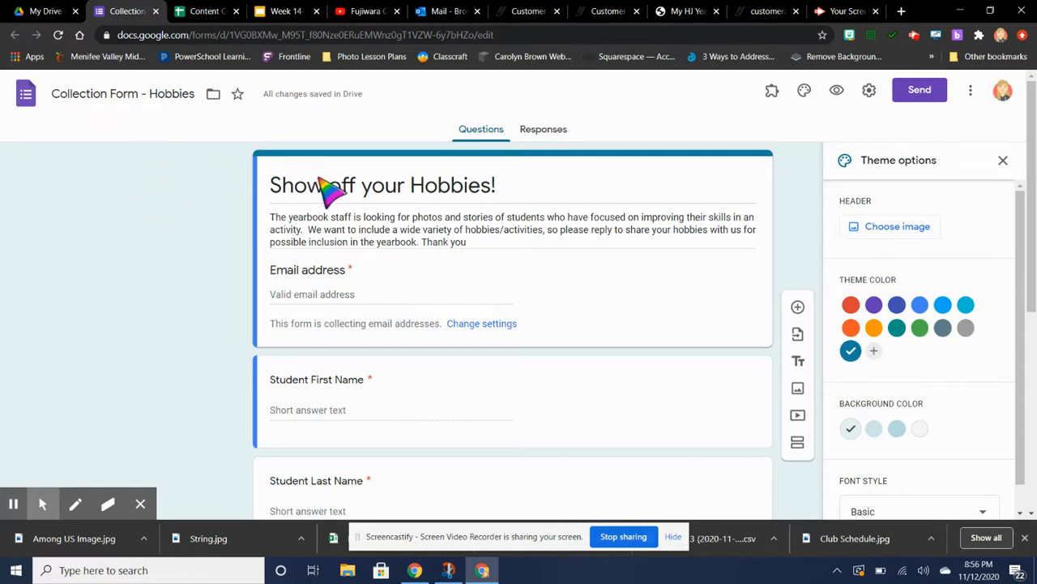
pyautogui.moveTo(178, 113)
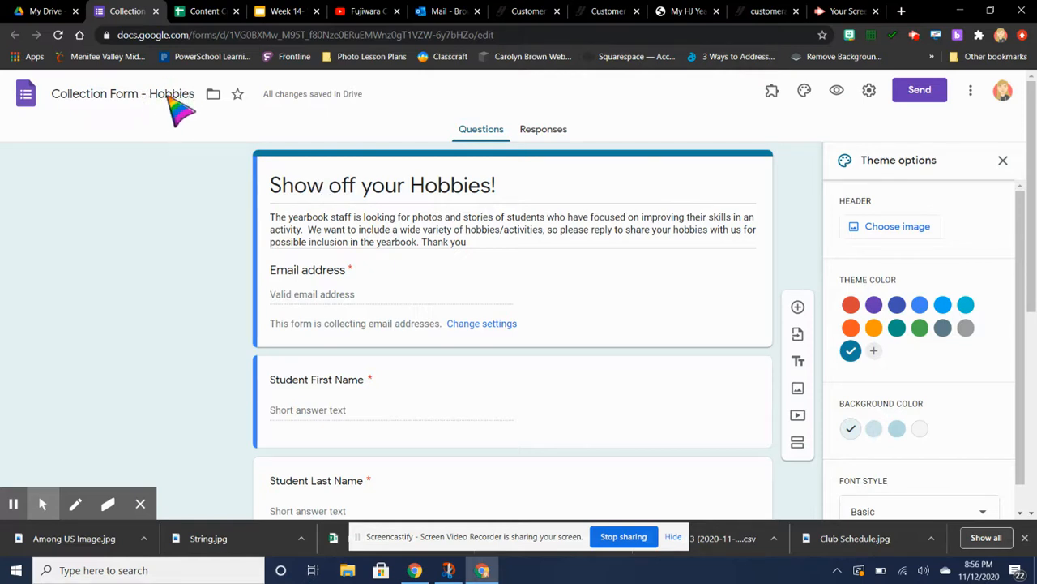
pyautogui.moveTo(440, 198)
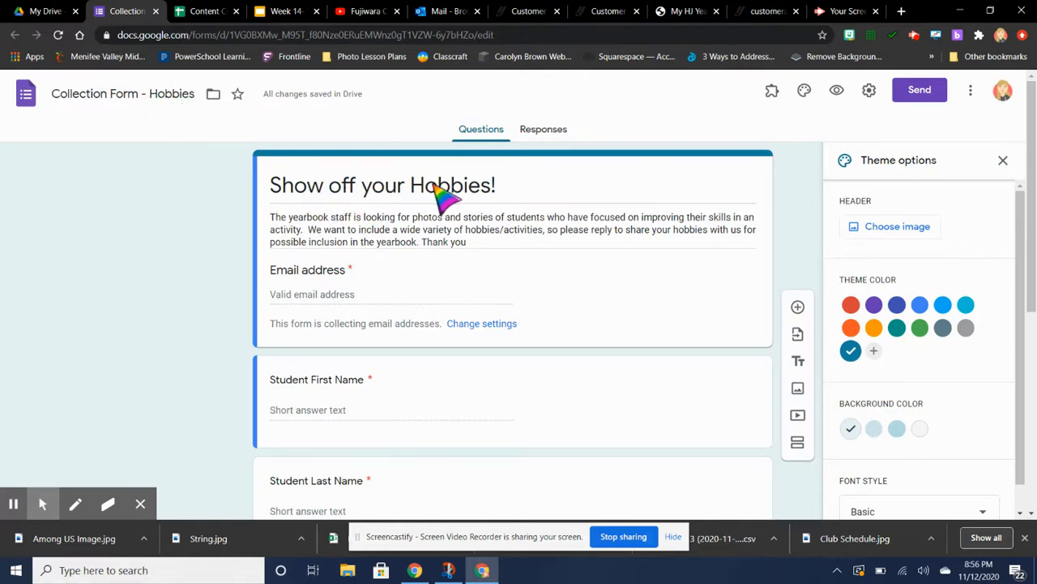
pyautogui.moveTo(502, 259)
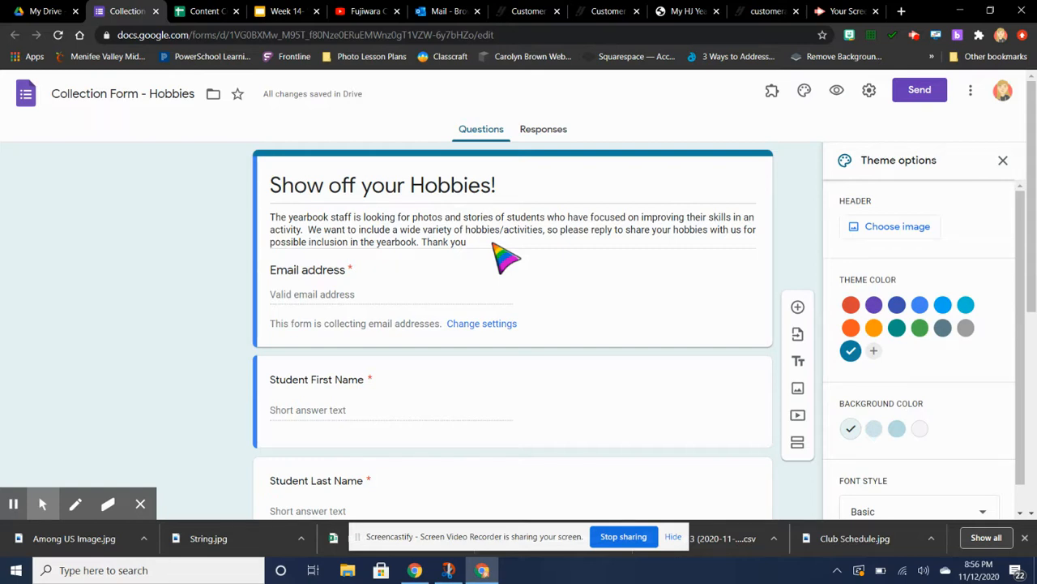
pyautogui.moveTo(474, 246)
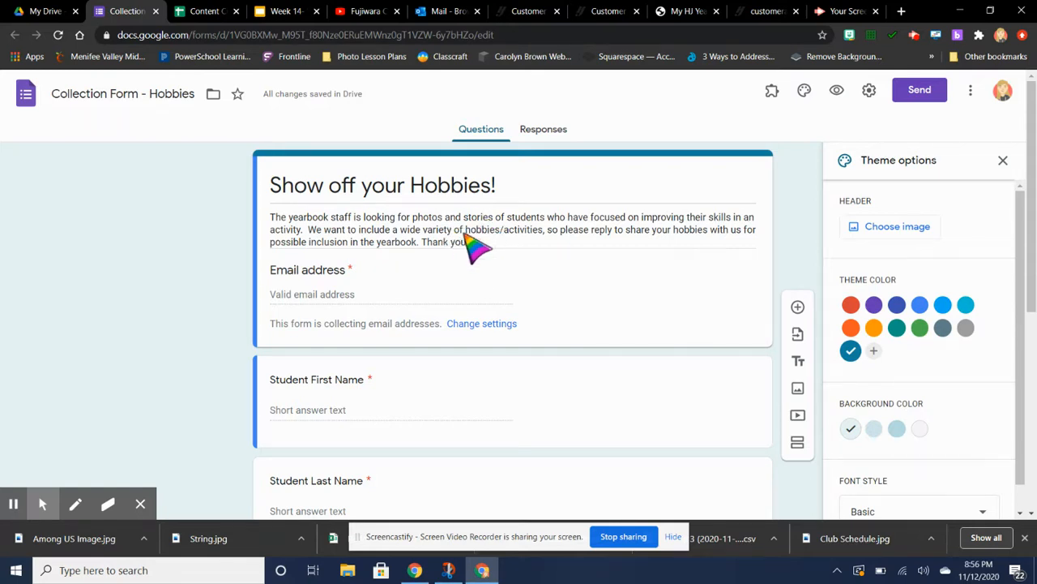
pyautogui.moveTo(467, 240)
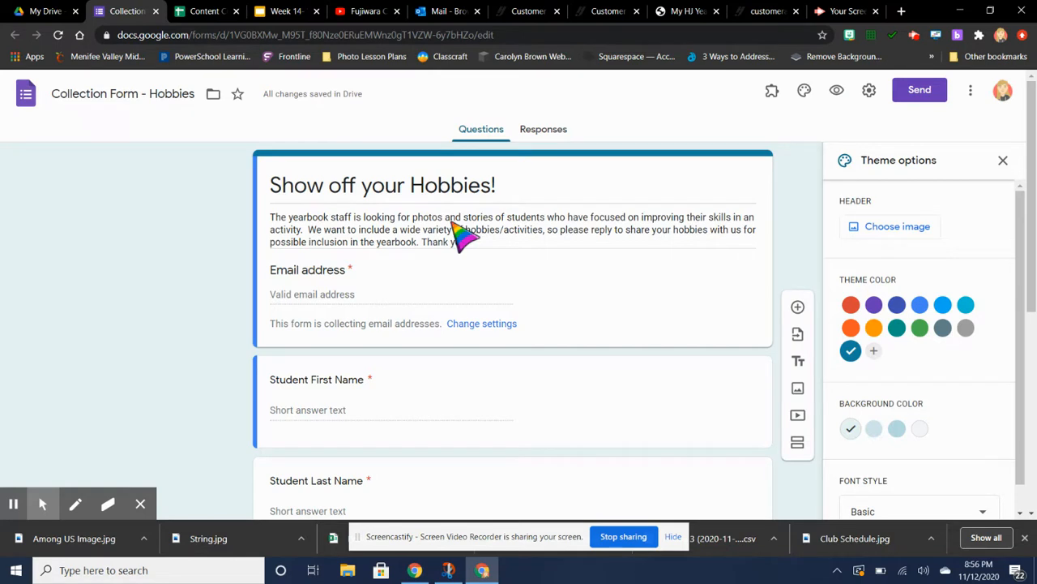
pyautogui.moveTo(478, 256)
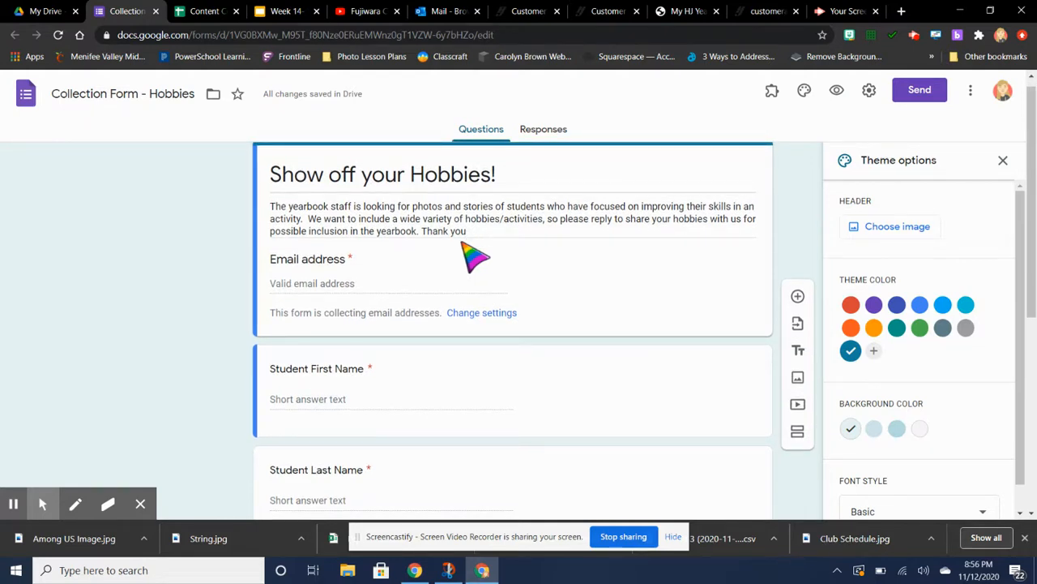
# Step: Review the existing questions, selecting the Student Grade question for editing
pyautogui.scroll(-3)
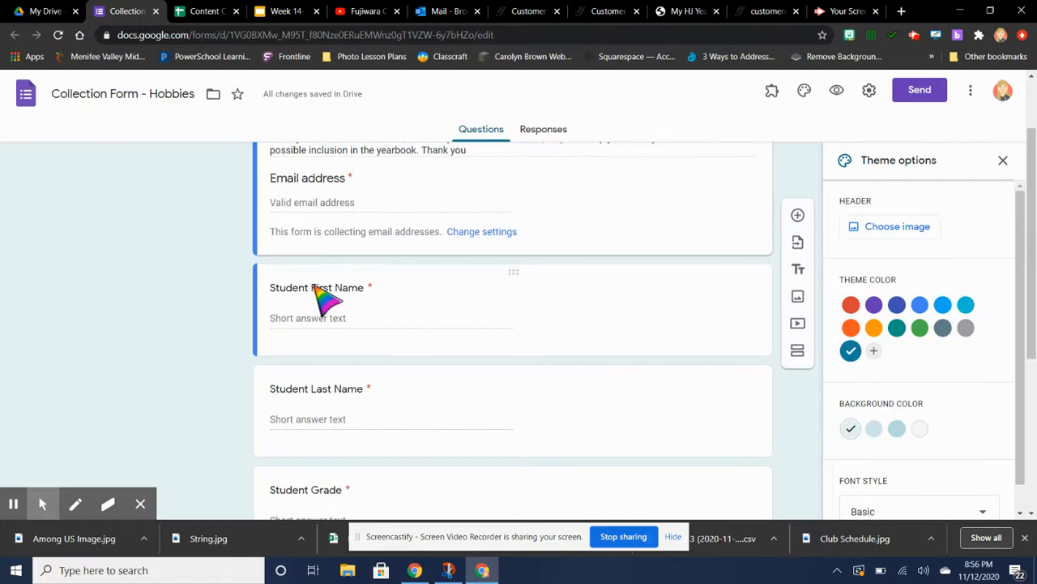
pyautogui.scroll(-3)
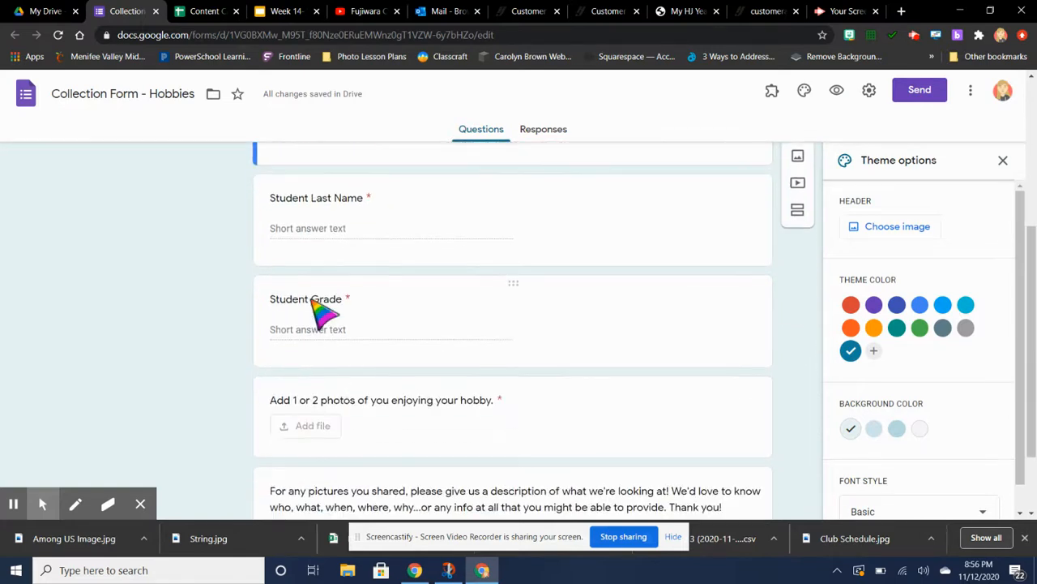
pyautogui.click(316, 298)
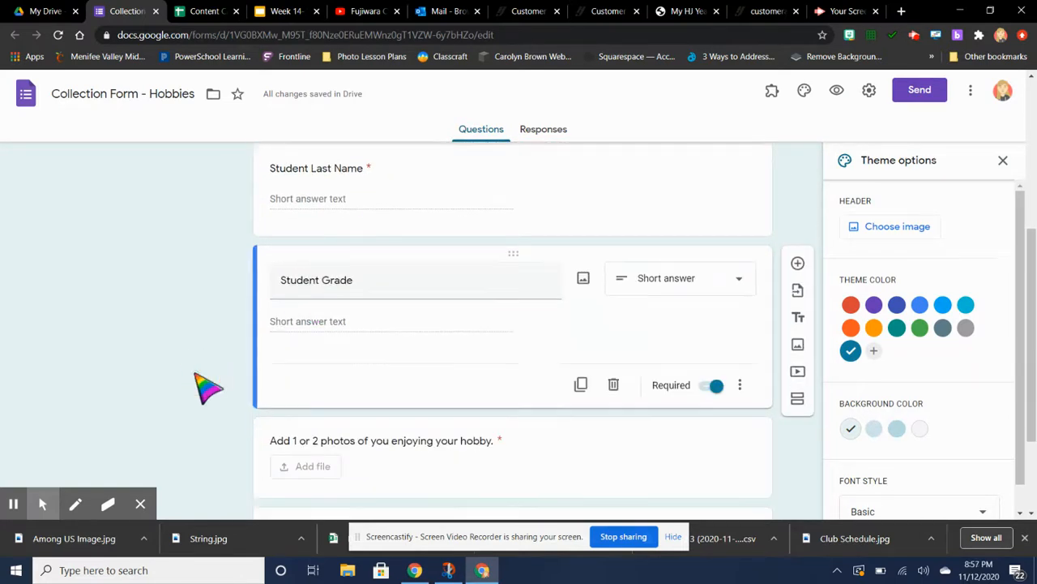
pyautogui.scroll(-3)
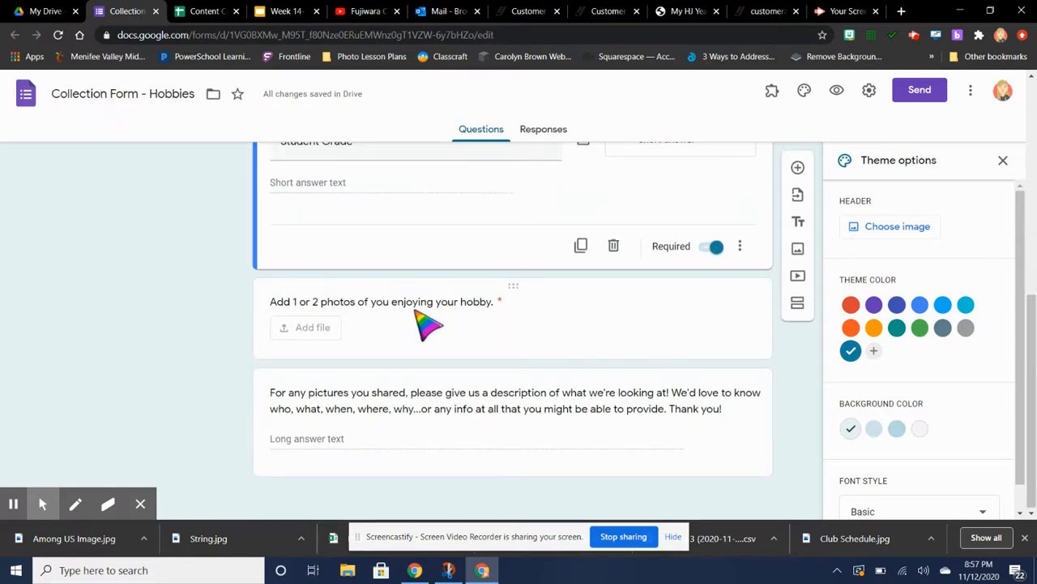
pyautogui.moveTo(402, 418)
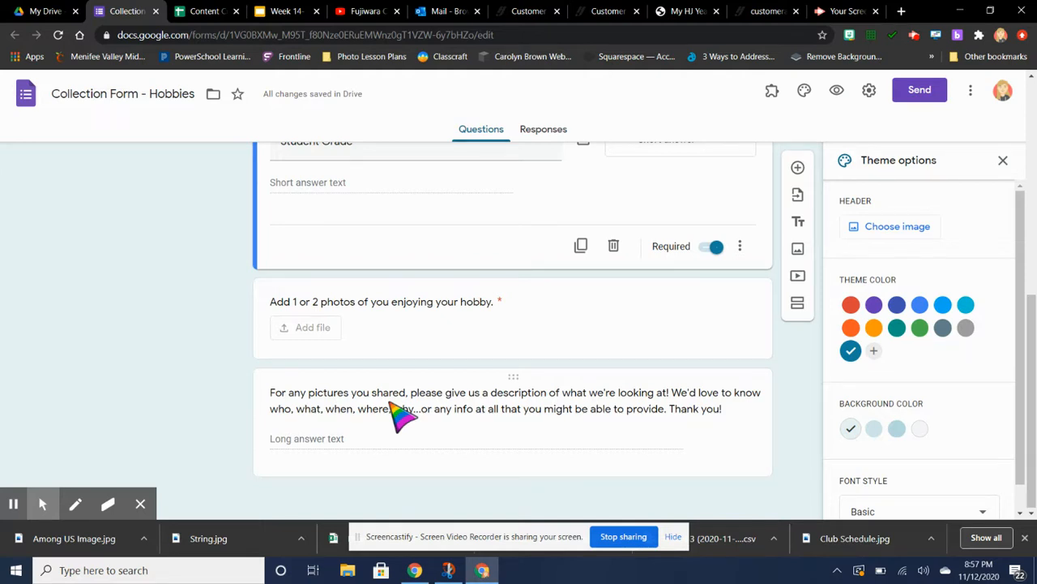
pyautogui.moveTo(208, 376)
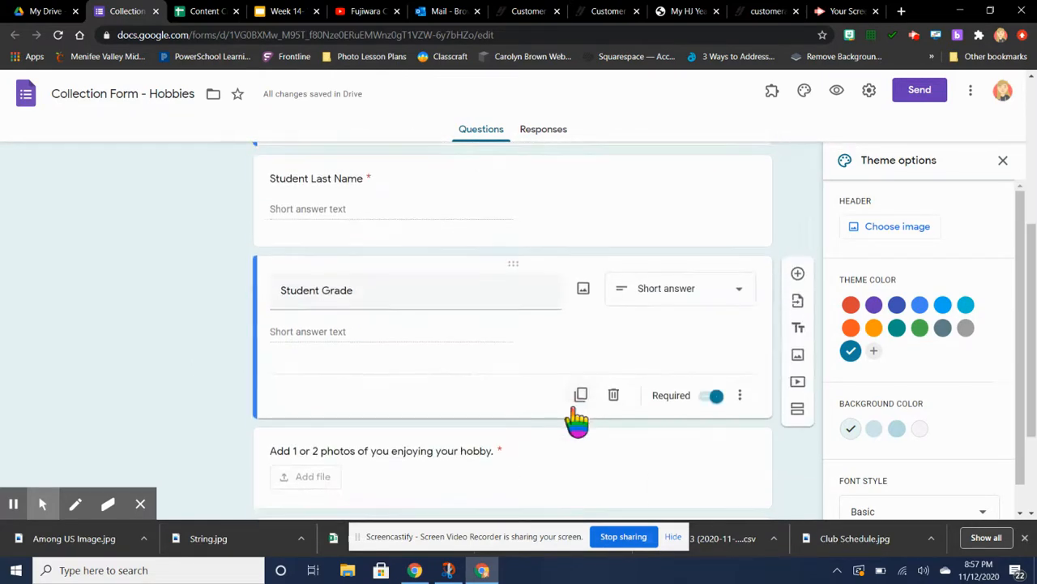
pyautogui.scroll(-3)
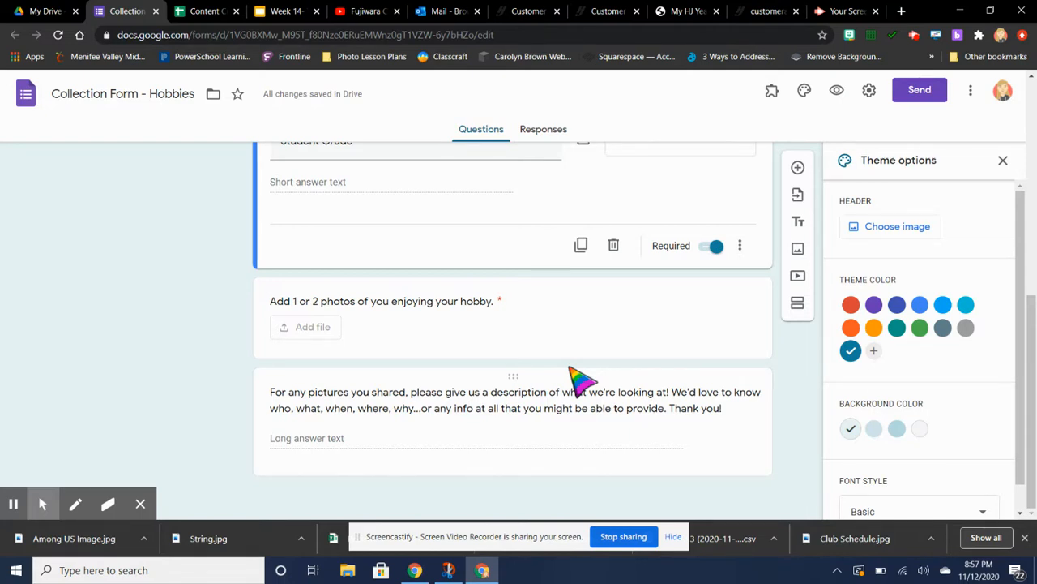
pyautogui.moveTo(575, 344)
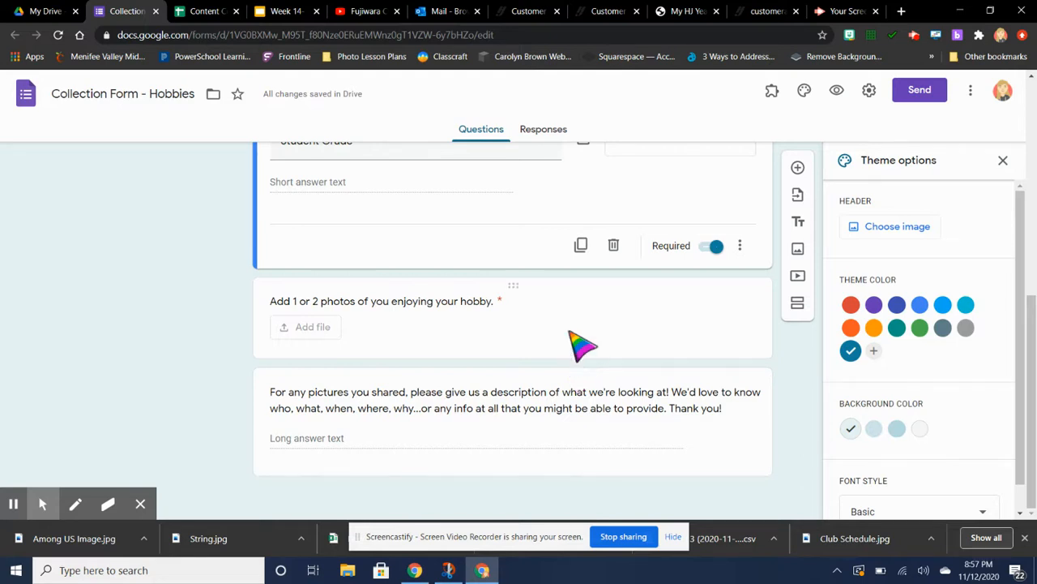
pyautogui.moveTo(525, 500)
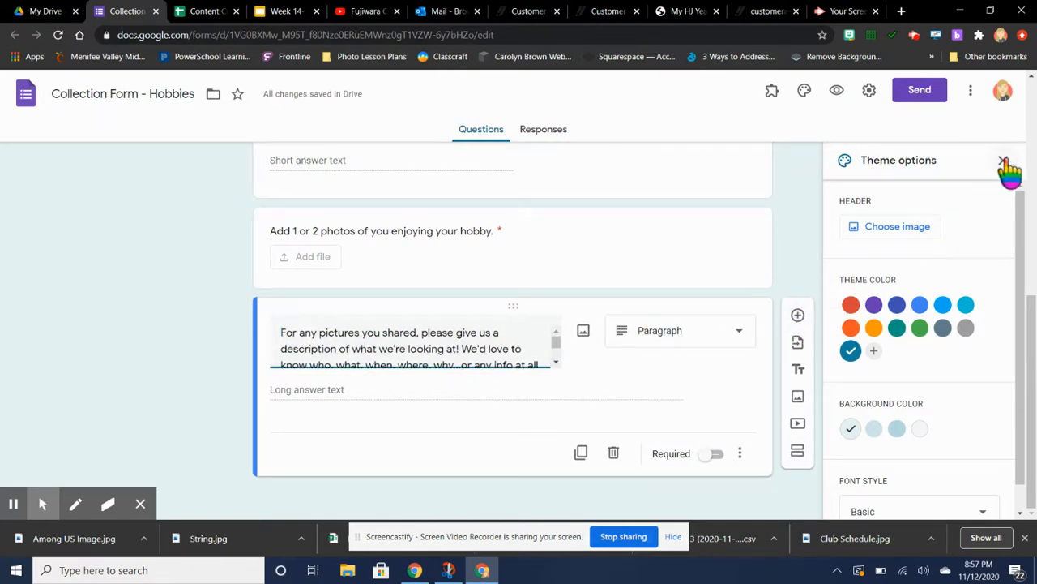
# Step: Close the Theme options panel and add a new blank multiple-choice question
pyautogui.click(1005, 162)
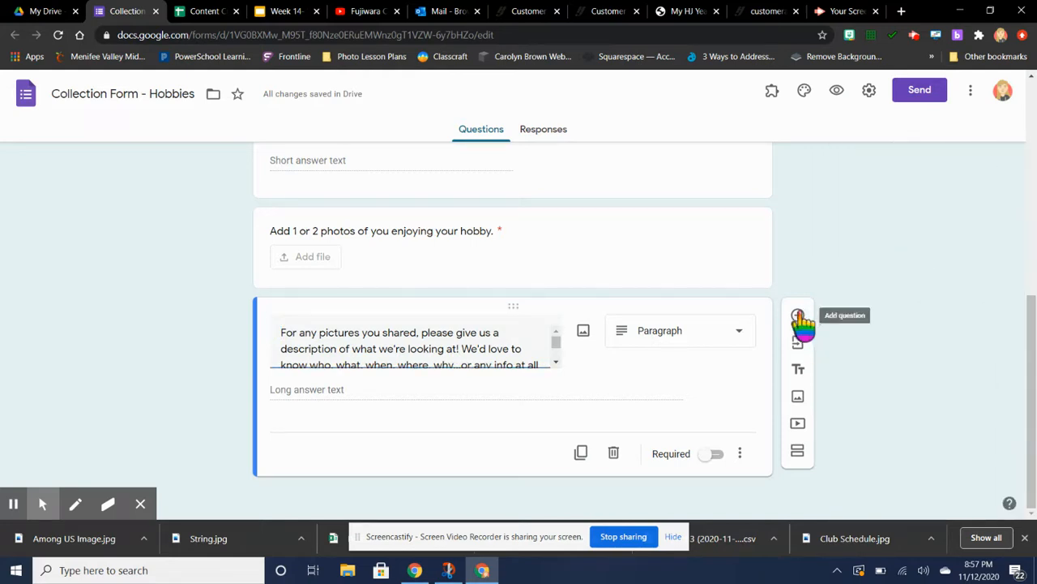
pyautogui.click(798, 316)
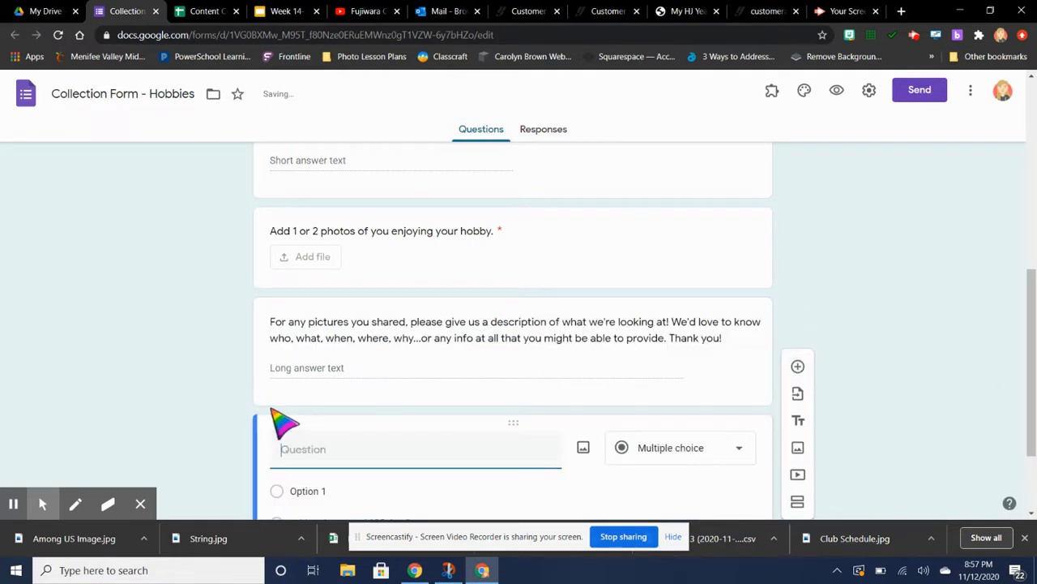
pyautogui.scroll(-3)
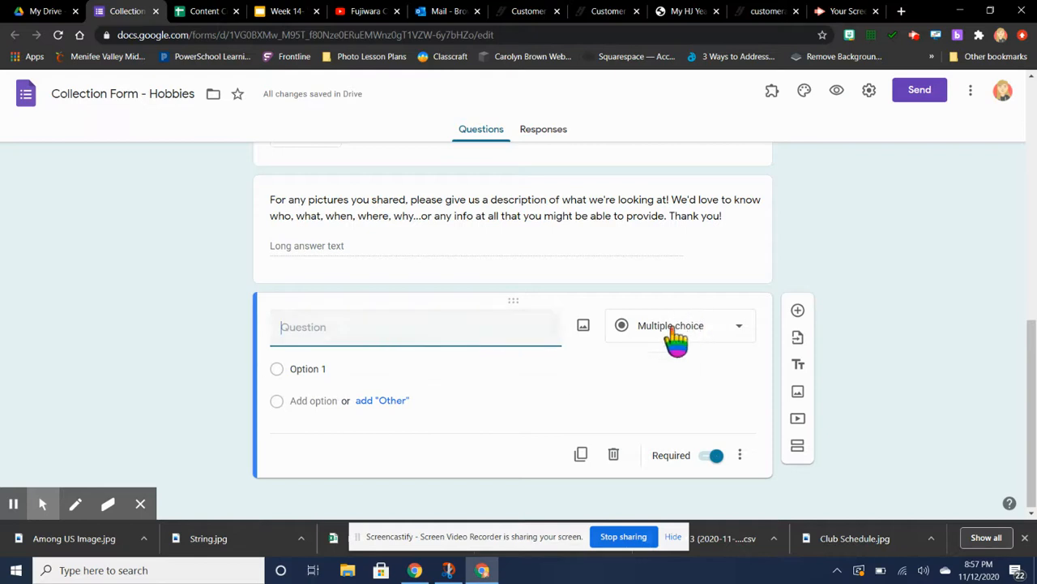
# Step: Review the available question types and leave the type unchanged
pyautogui.click(679, 324)
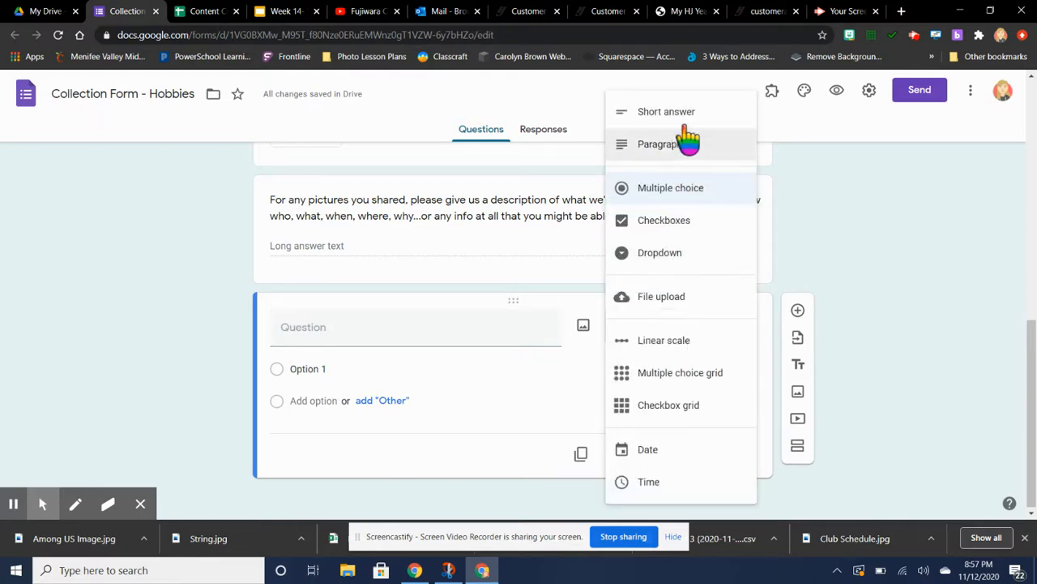
pyautogui.moveTo(688, 122)
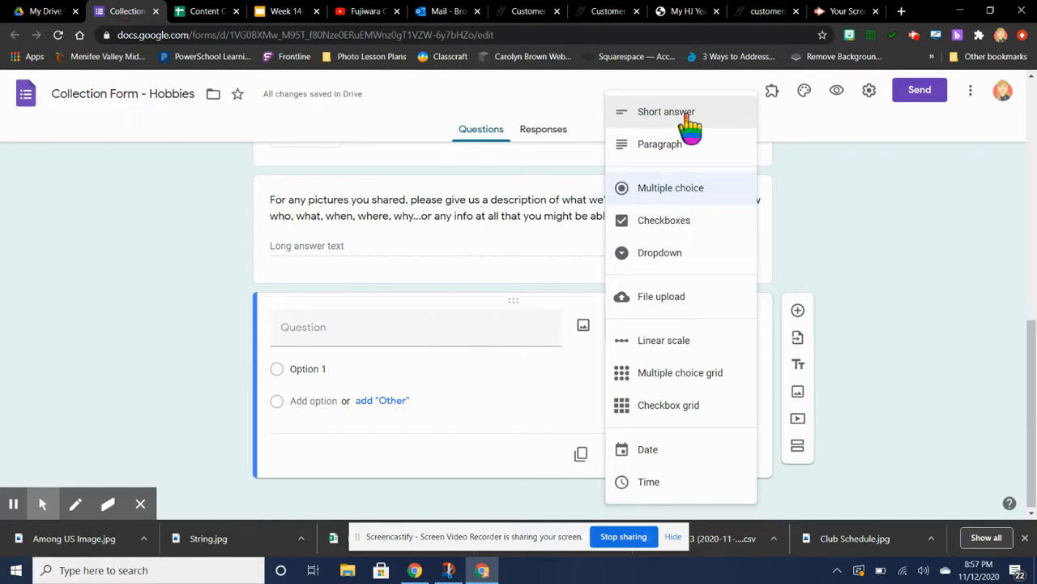
pyautogui.moveTo(587, 198)
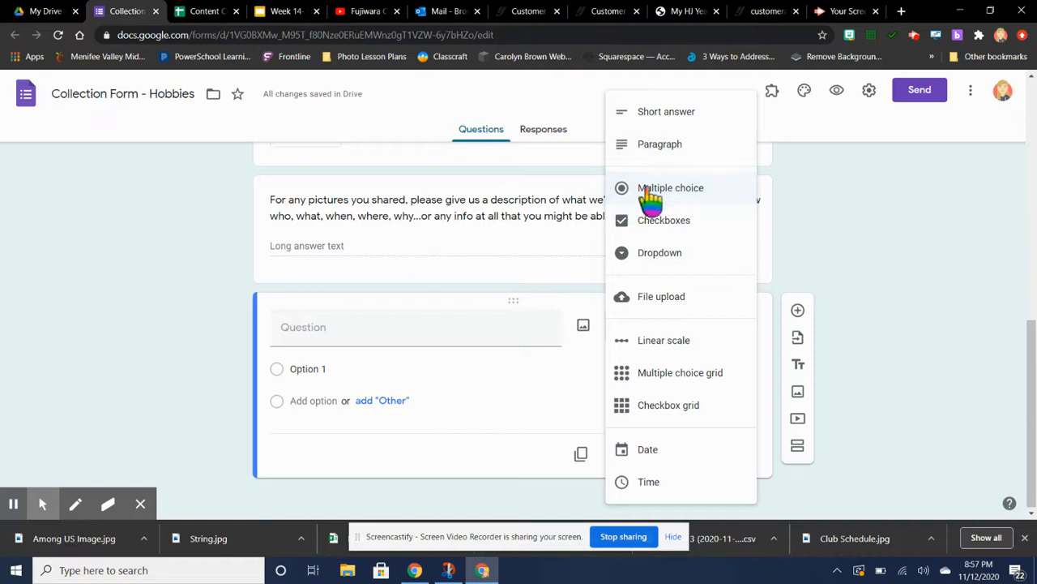
pyautogui.moveTo(697, 212)
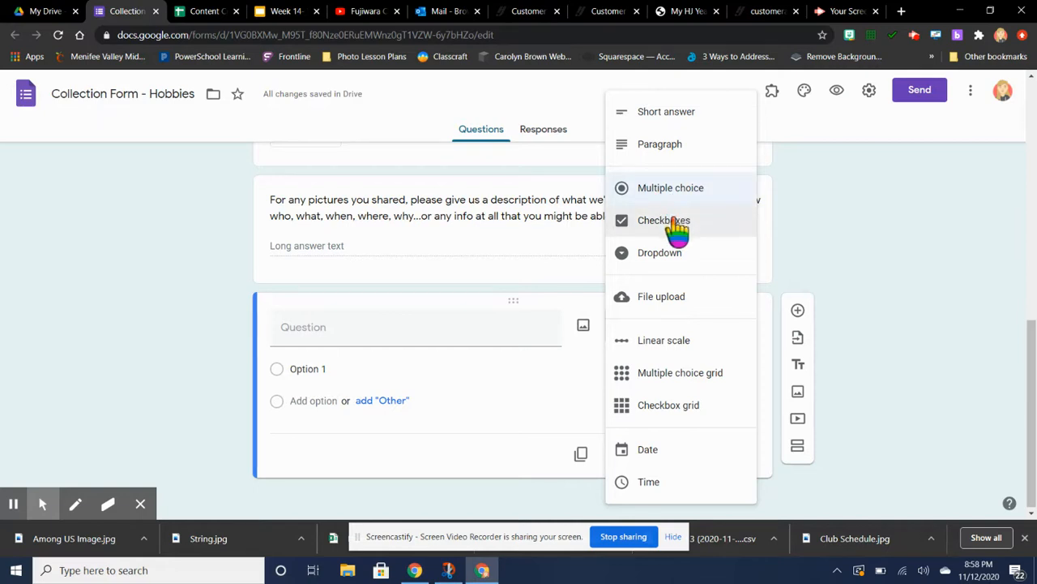
pyautogui.moveTo(668, 253)
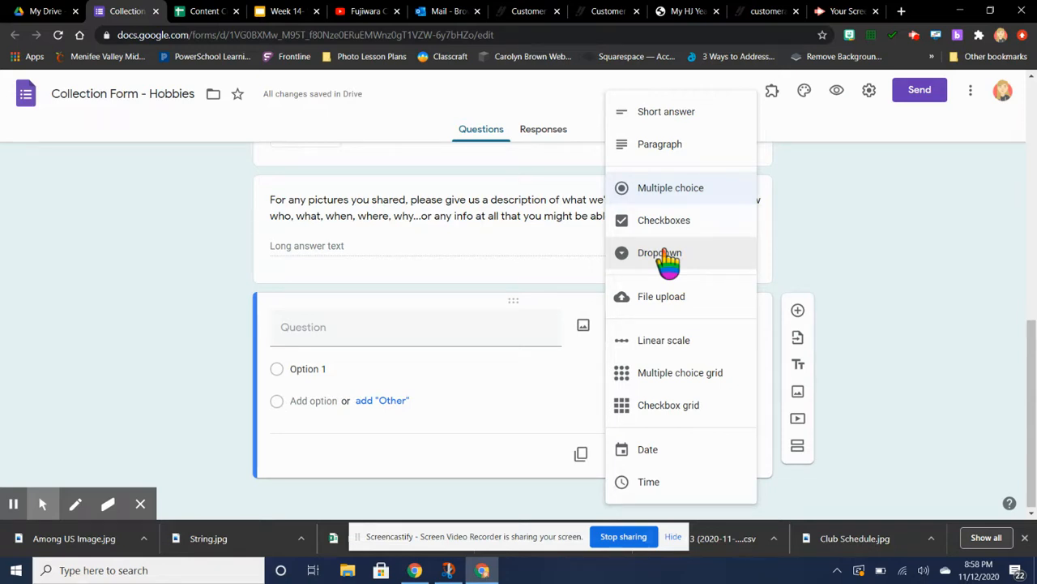
pyautogui.moveTo(661, 295)
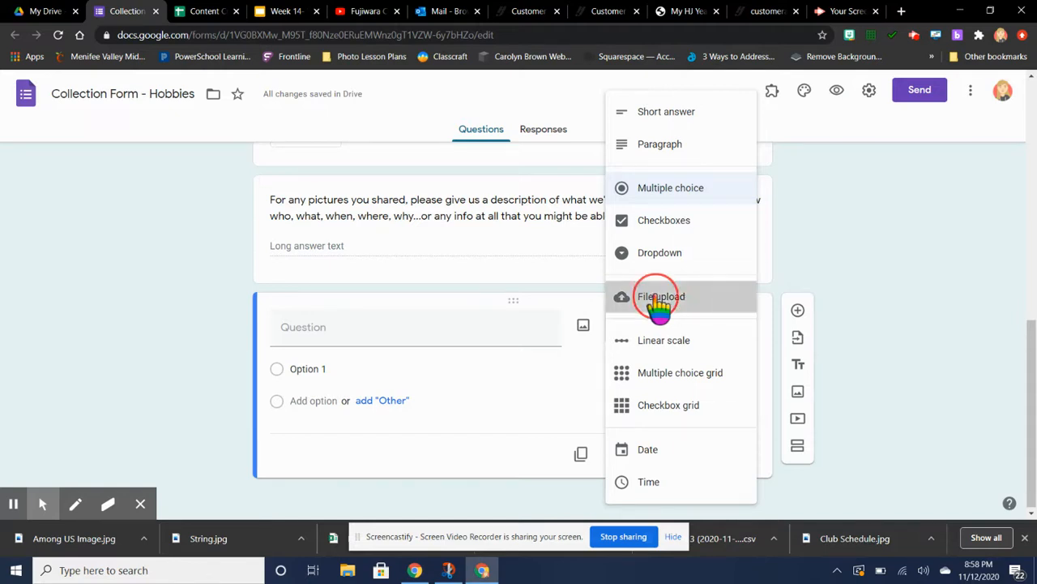
pyautogui.click(661, 295)
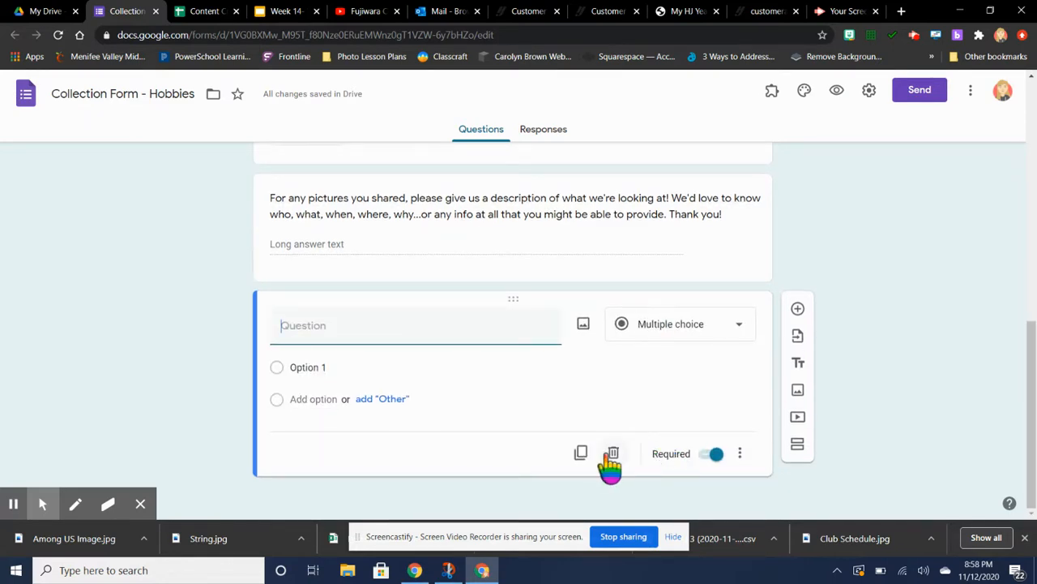
# Step: Delete the blank new question and show the Responses page with 0 responses
pyautogui.click(612, 454)
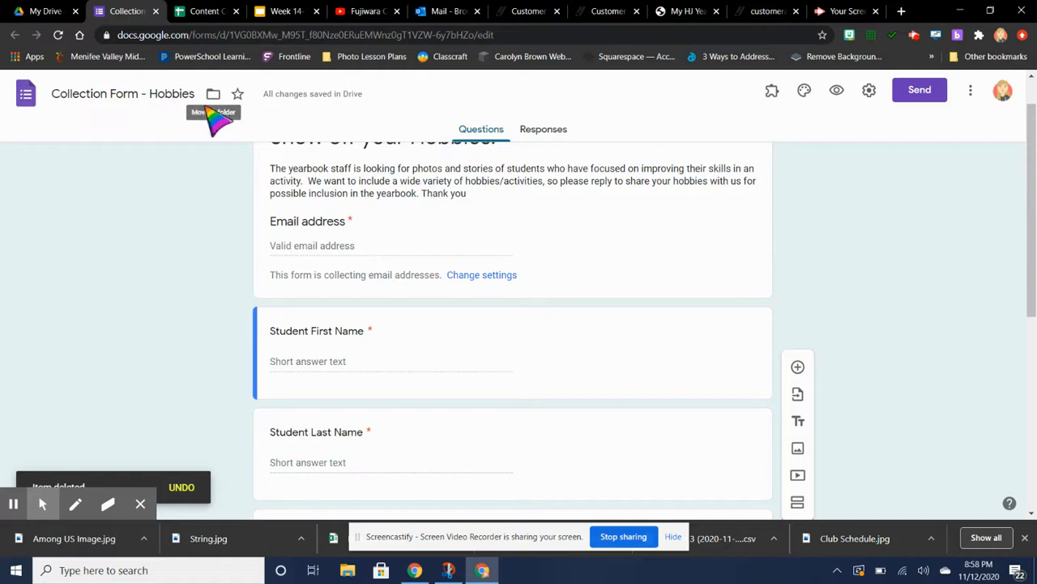
pyautogui.moveTo(543, 133)
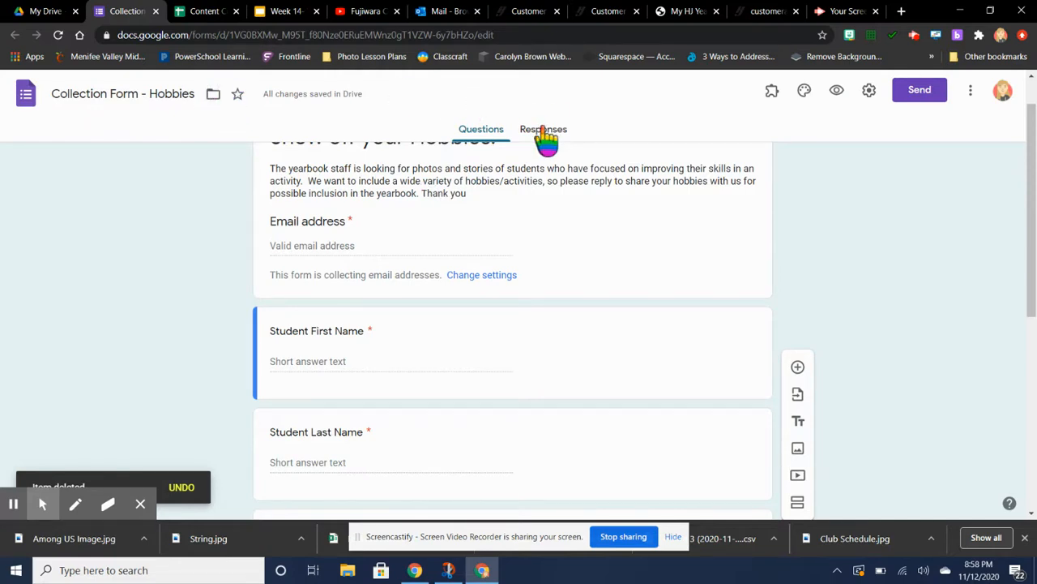
pyautogui.click(543, 129)
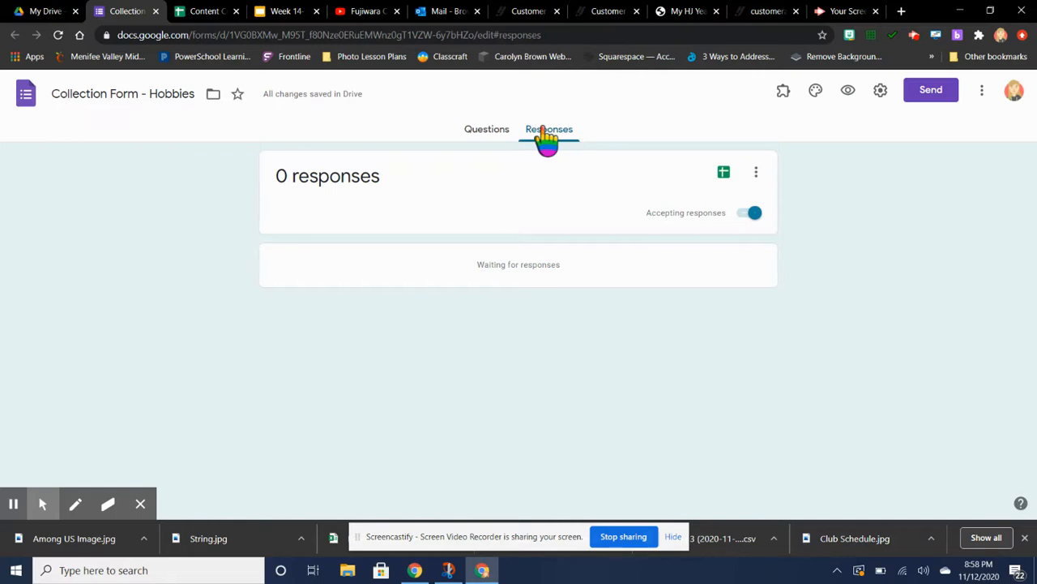
pyautogui.moveTo(347, 112)
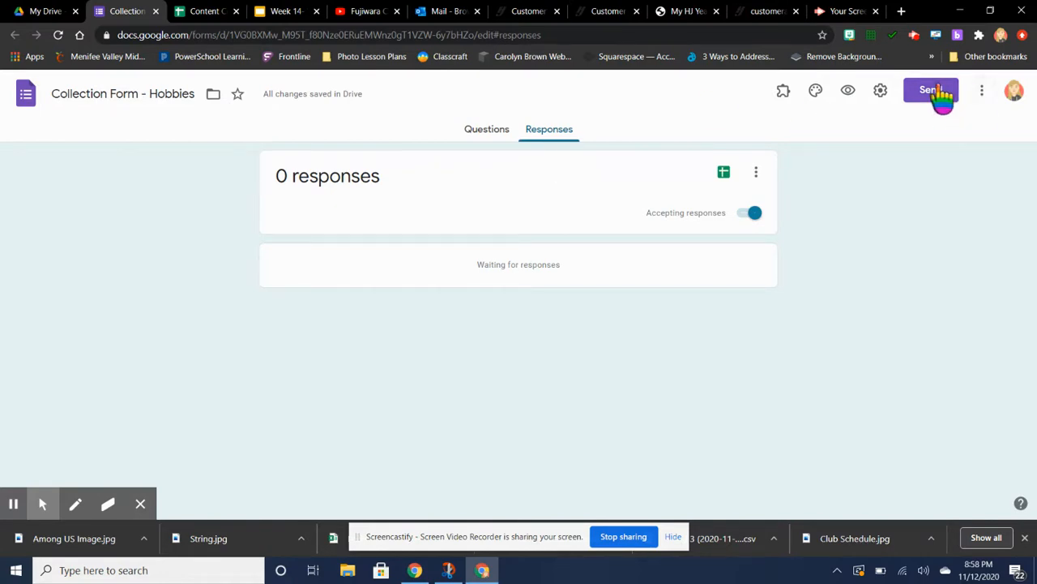
pyautogui.click(930, 89)
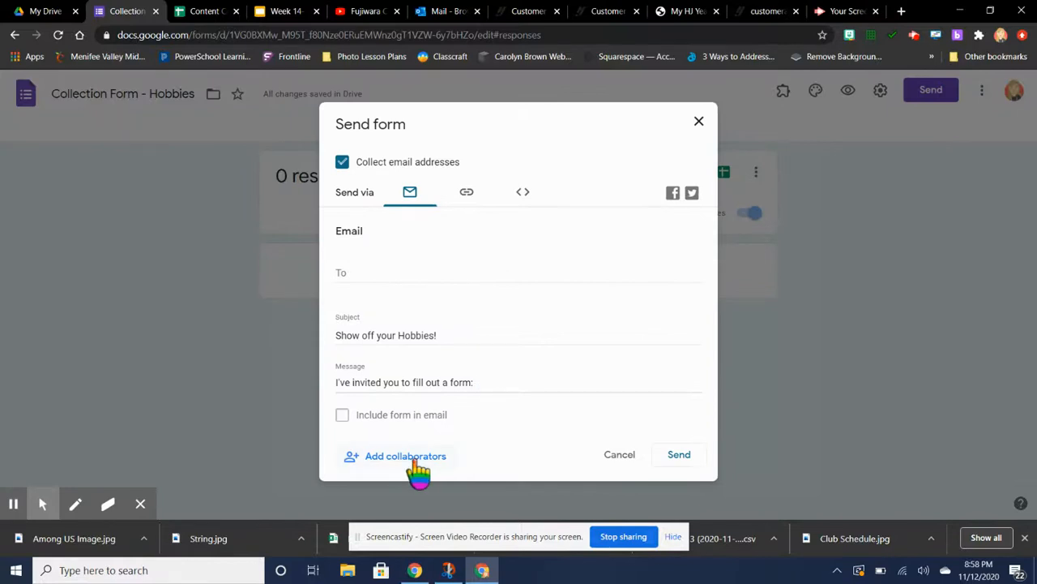
pyautogui.click(405, 455)
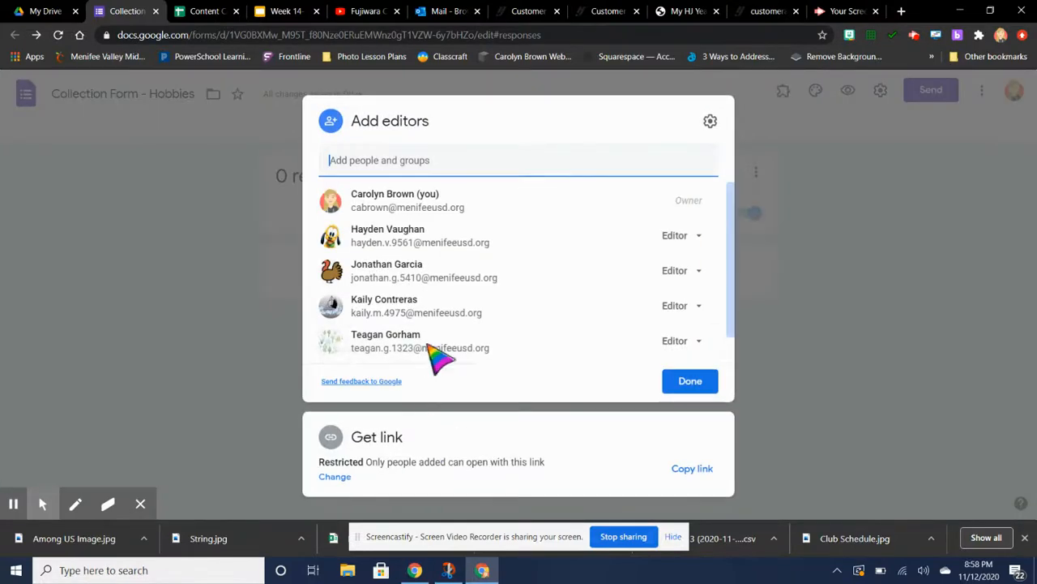
pyautogui.moveTo(672, 336)
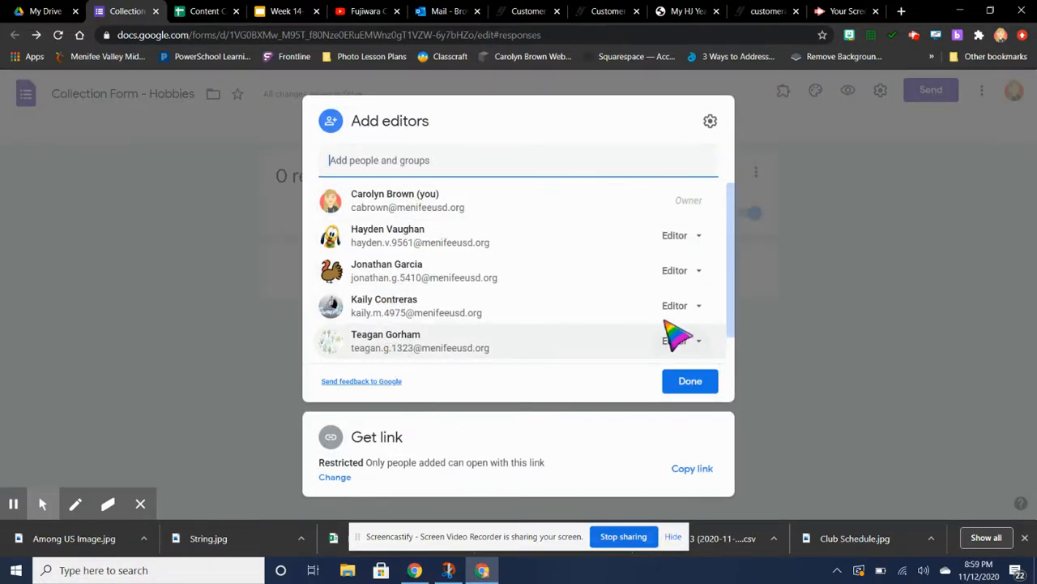
pyautogui.moveTo(418, 506)
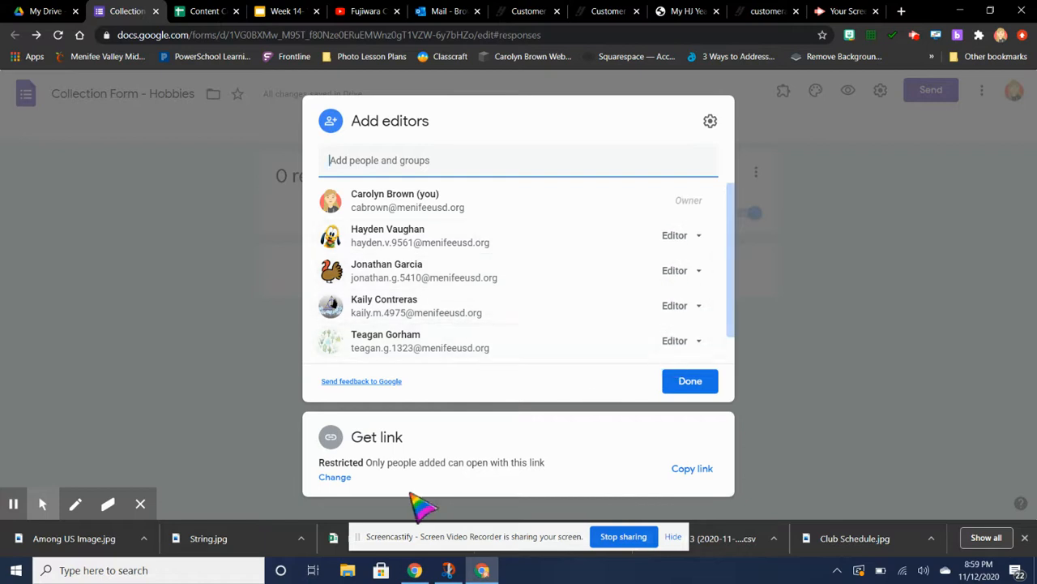
pyautogui.moveTo(438, 486)
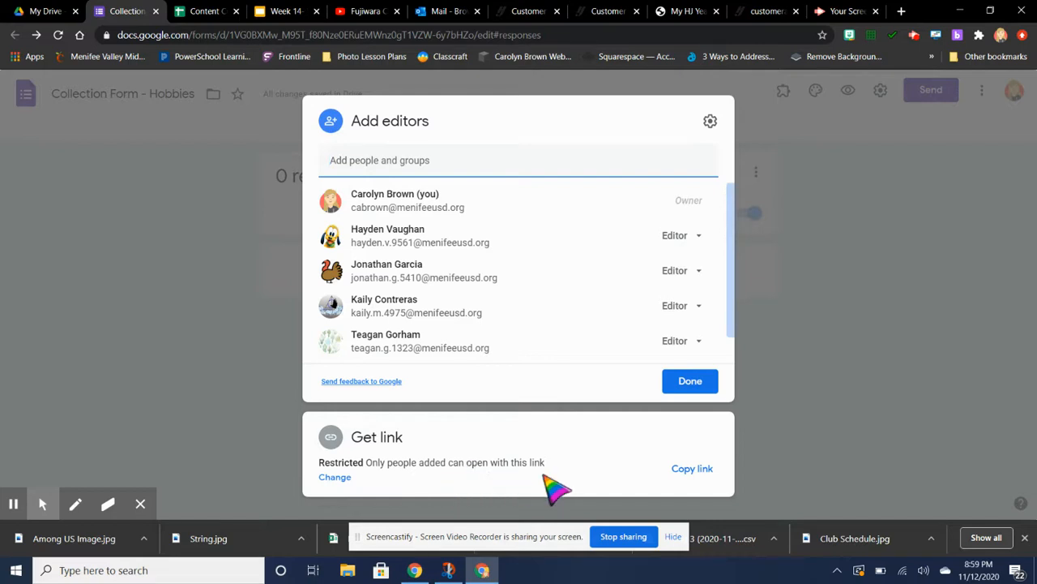
pyautogui.moveTo(713, 454)
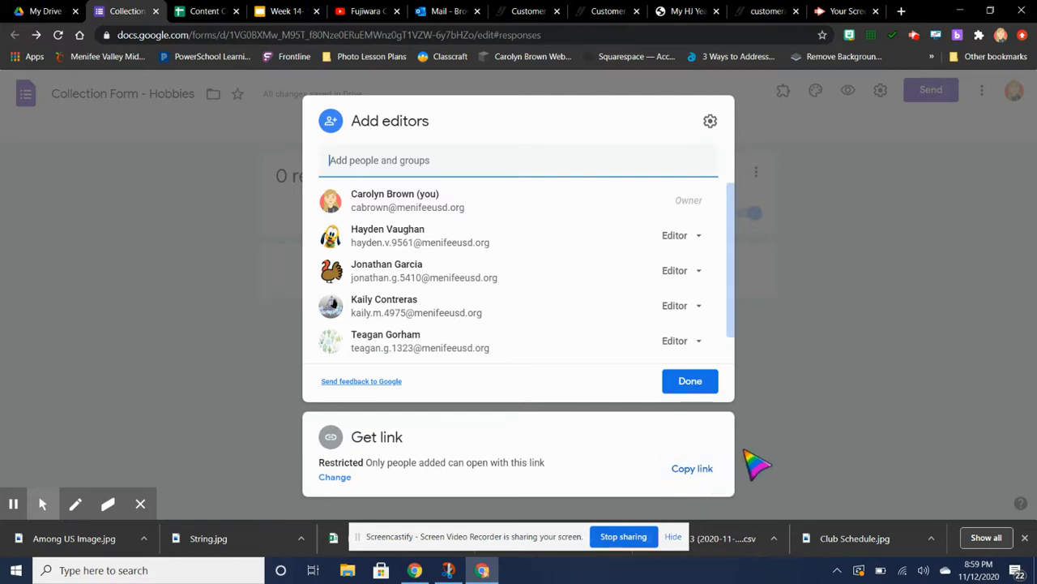
pyautogui.moveTo(690, 381)
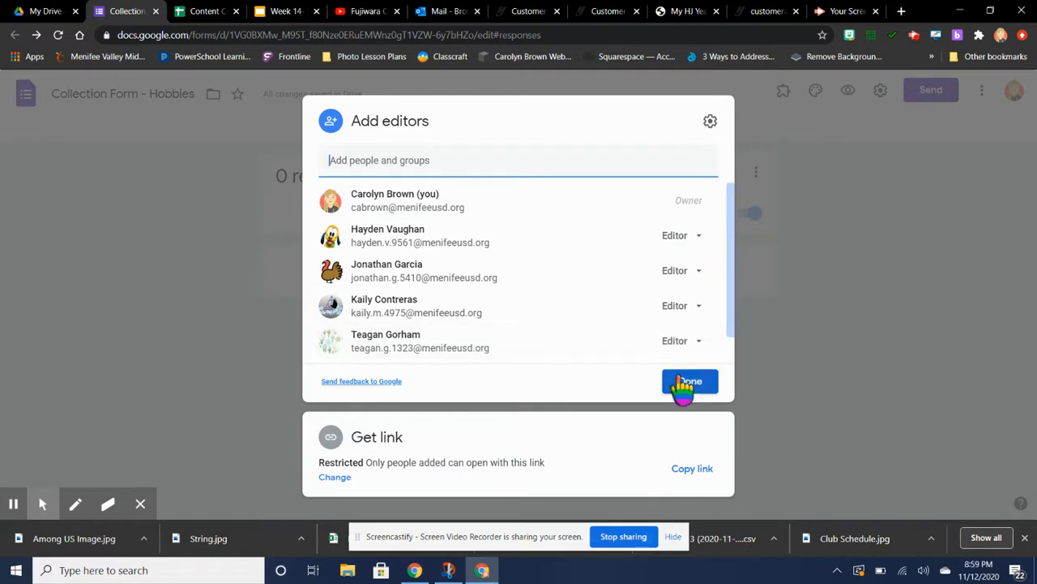
pyautogui.click(691, 381)
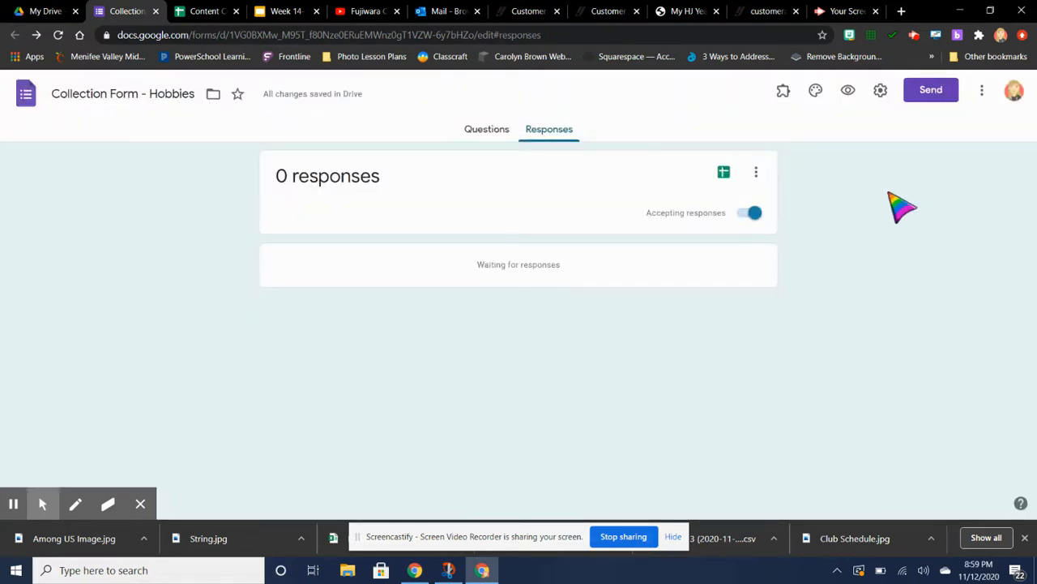
pyautogui.moveTo(847, 91)
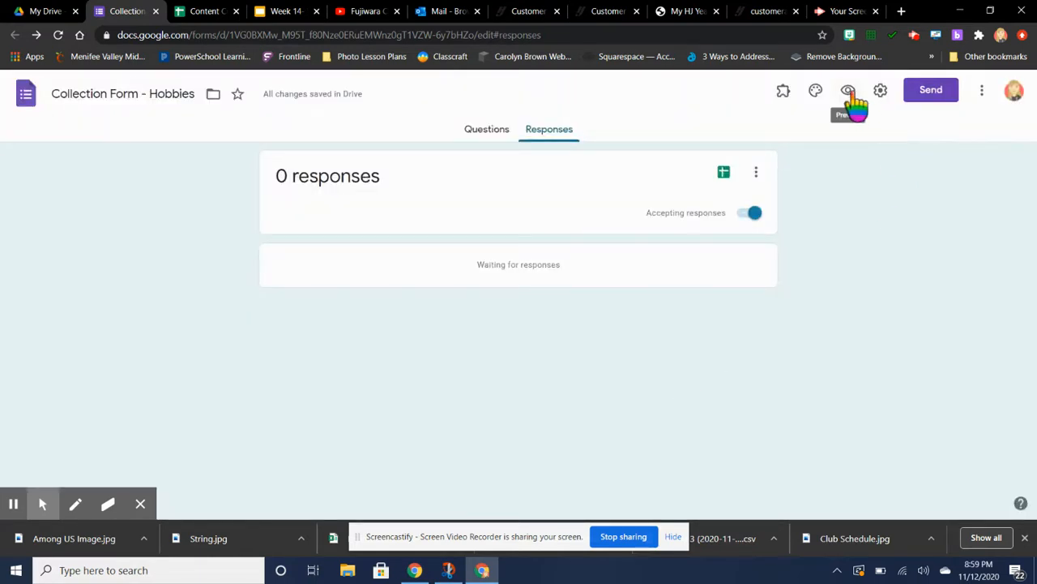
# Step: Preview the 'Show off your Hobbies!' form and highlight its preview link
pyautogui.click(849, 91)
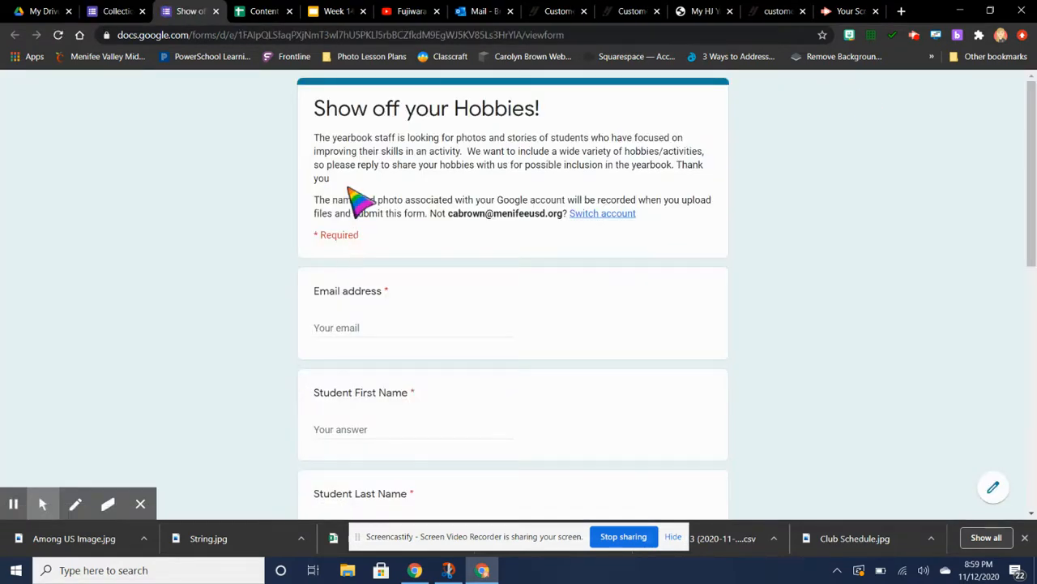
pyautogui.moveTo(851, 230)
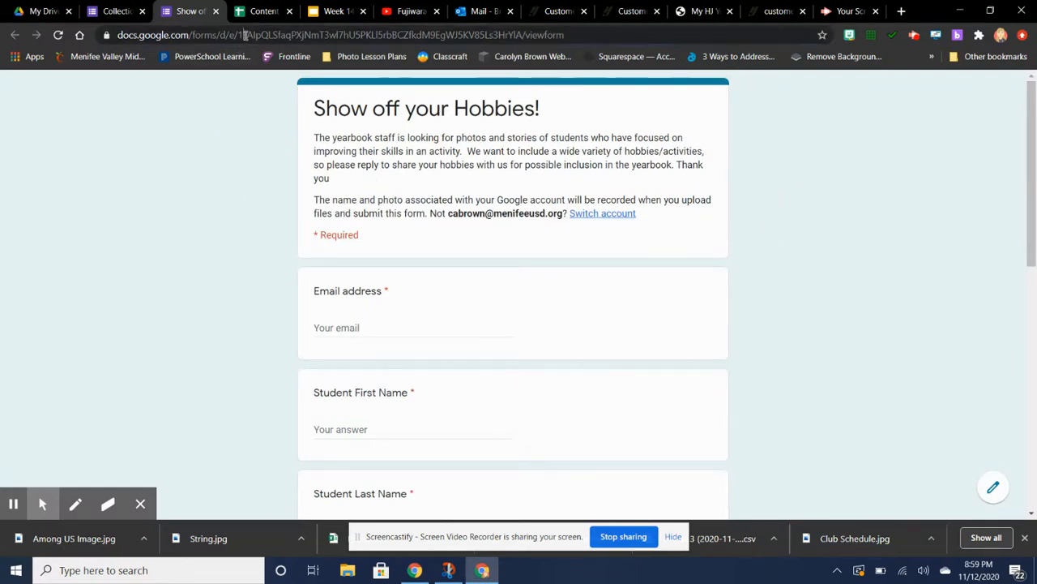
pyautogui.click(340, 34)
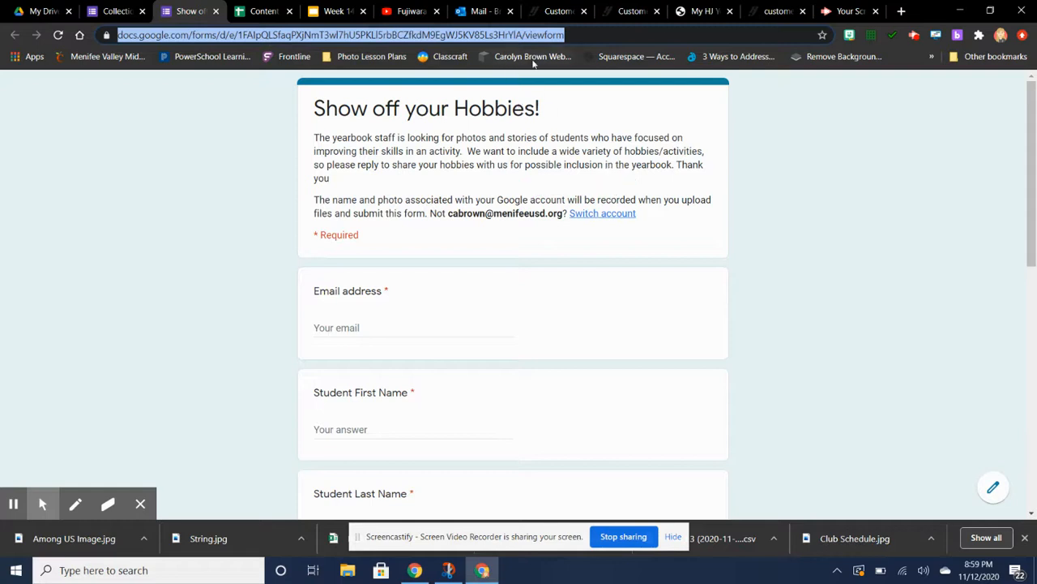
pyautogui.moveTo(467, 292)
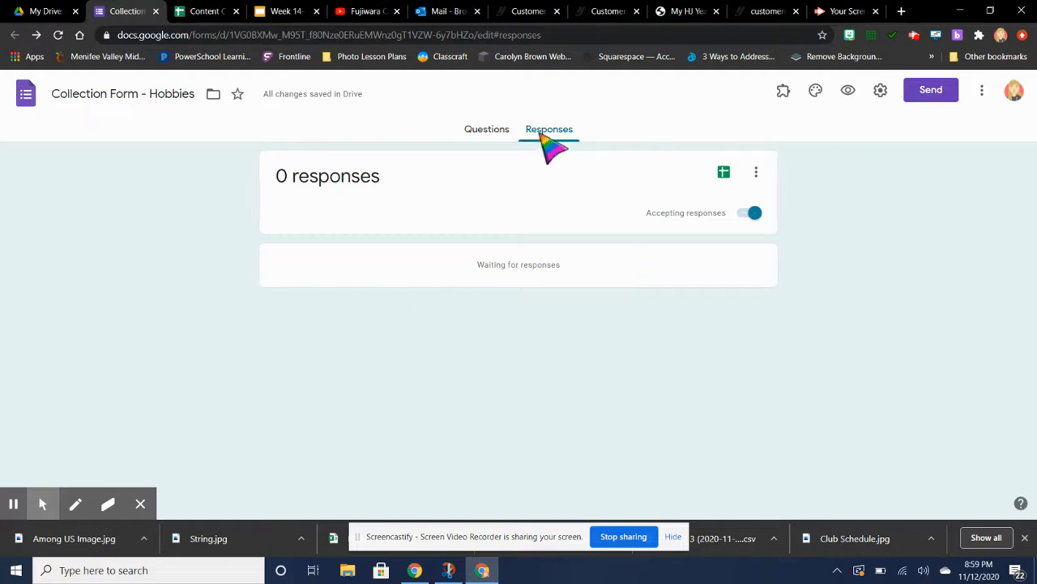
# Step: Return to the Questions page and bring up the Theme options panel
pyautogui.click(480, 129)
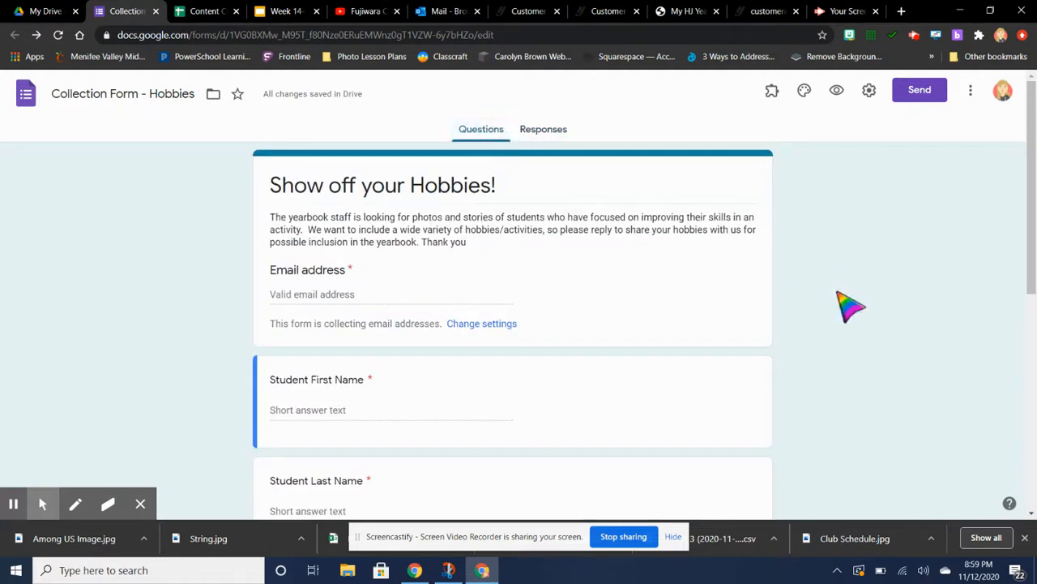
pyautogui.moveTo(924, 219)
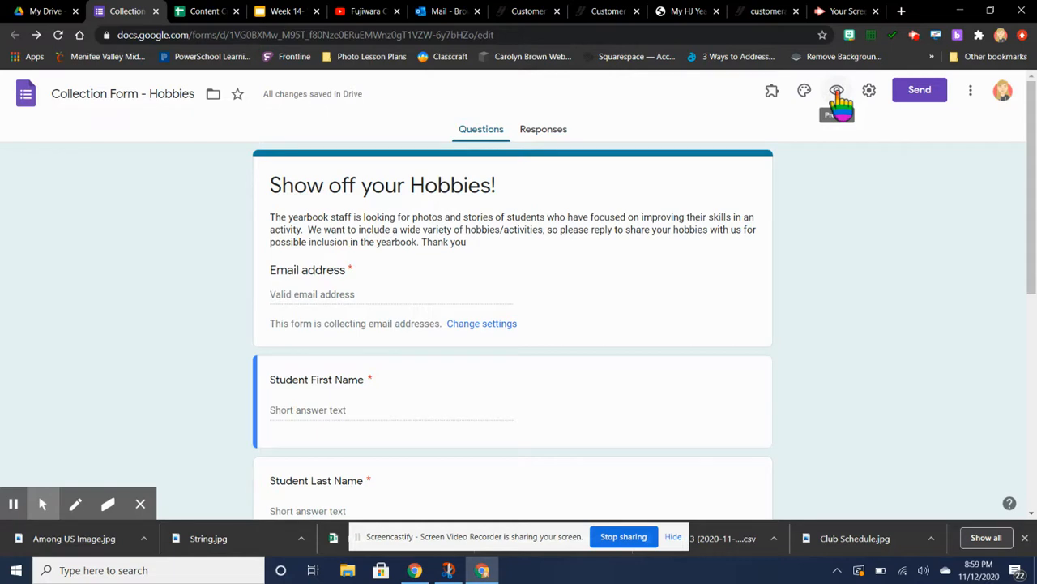
pyautogui.moveTo(835, 194)
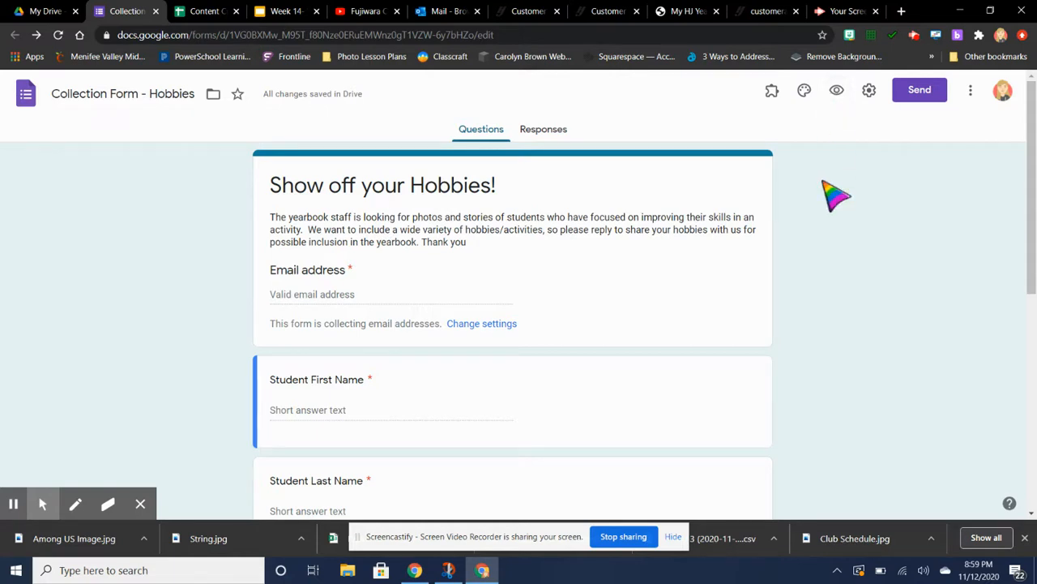
pyautogui.moveTo(804, 90)
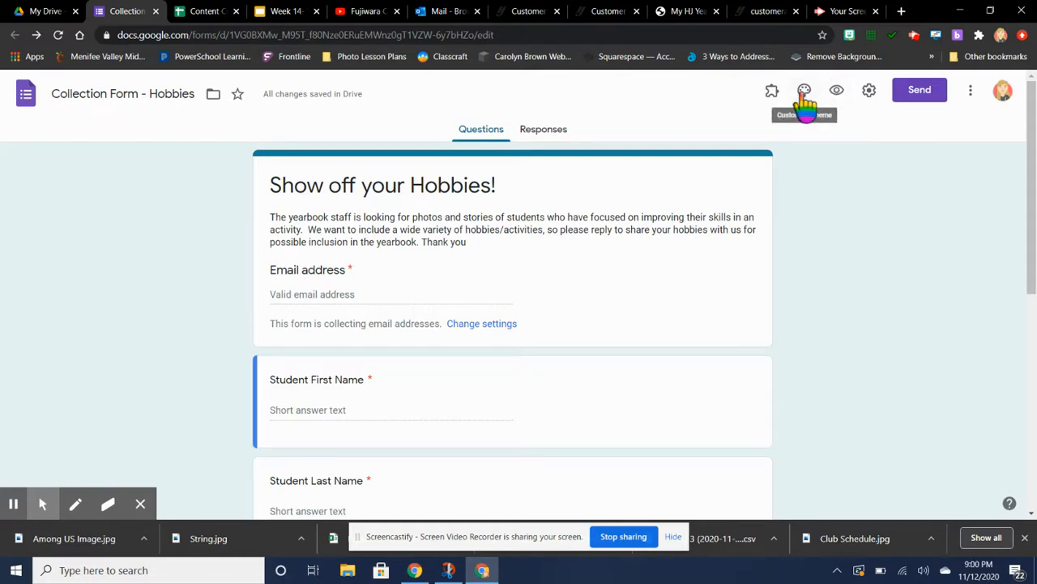
pyautogui.click(804, 91)
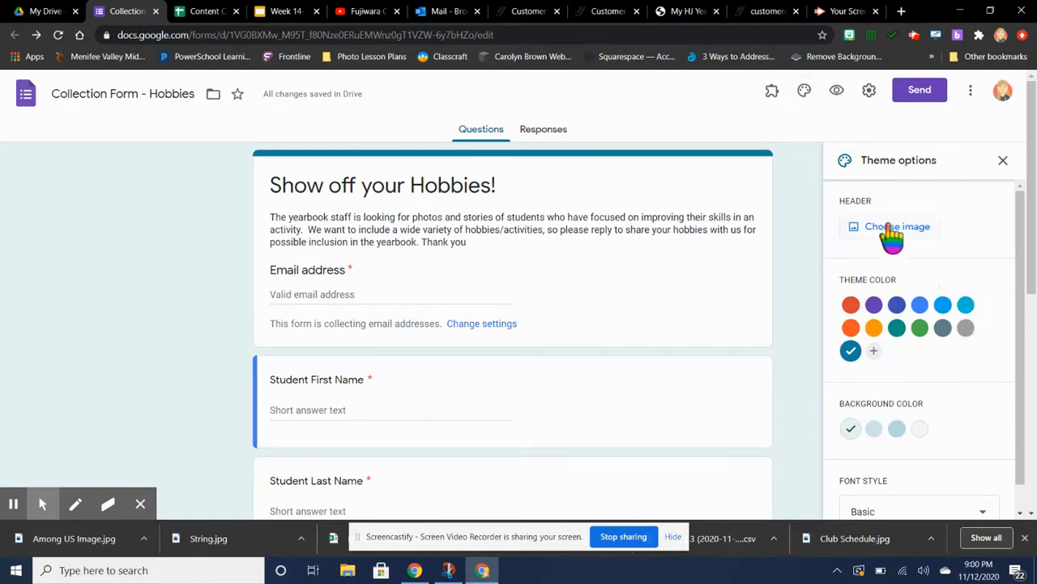
# Step: Insert the cheering-fans illustration from the Sports and games category as the header image
pyautogui.click(898, 227)
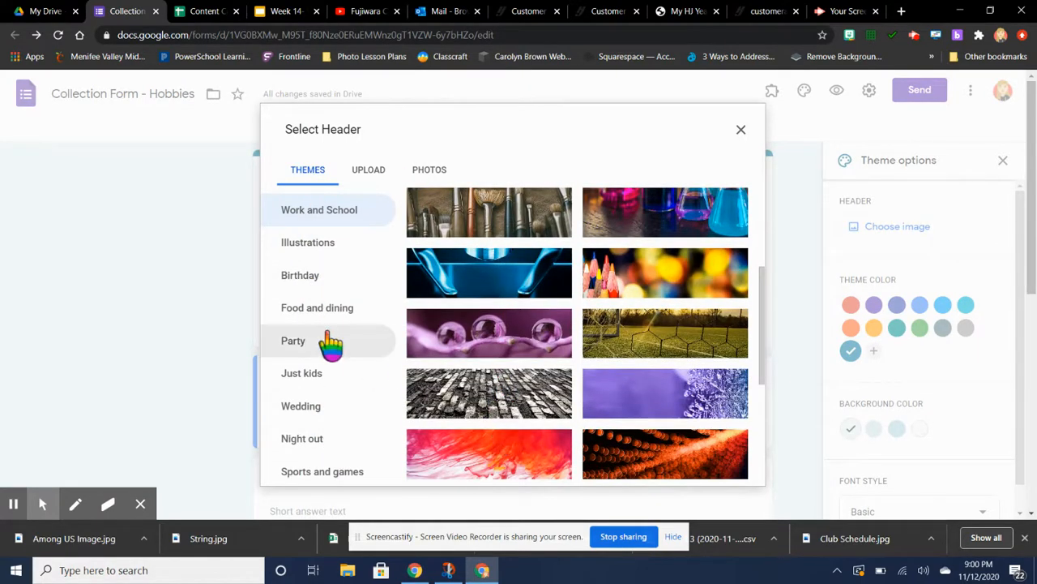
pyautogui.click(323, 470)
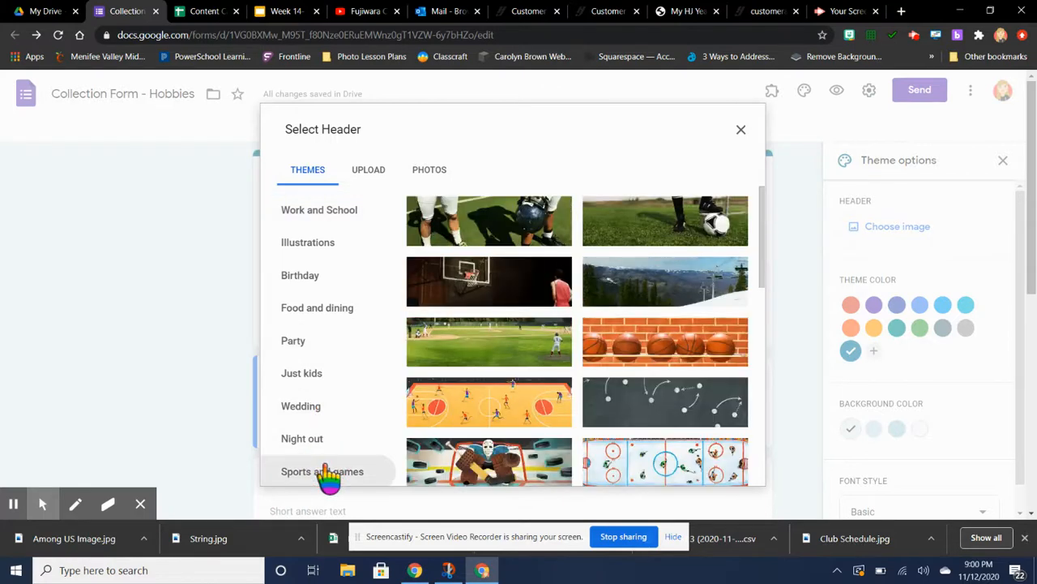
pyautogui.scroll(-3)
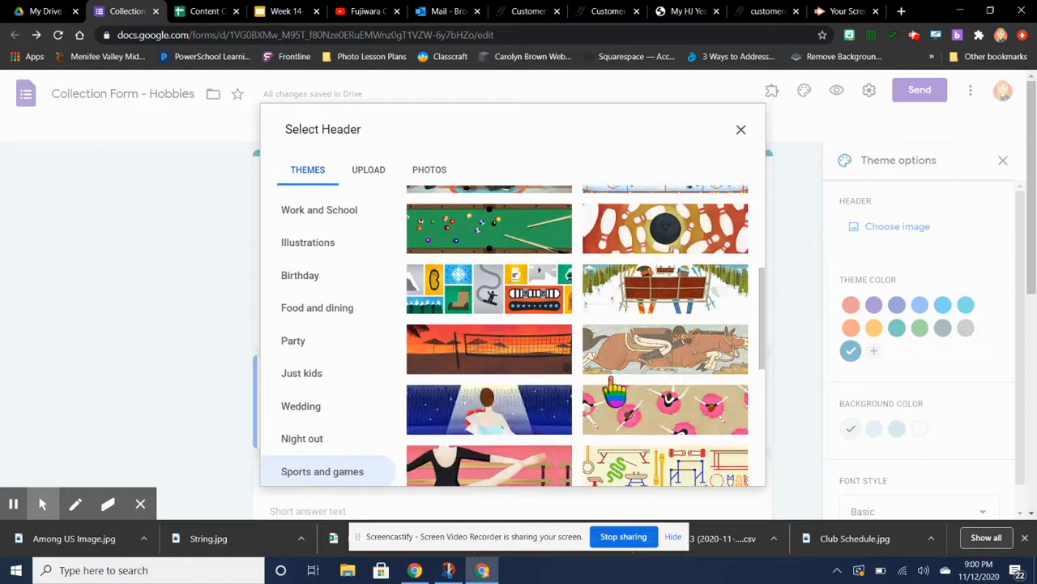
pyautogui.scroll(-3)
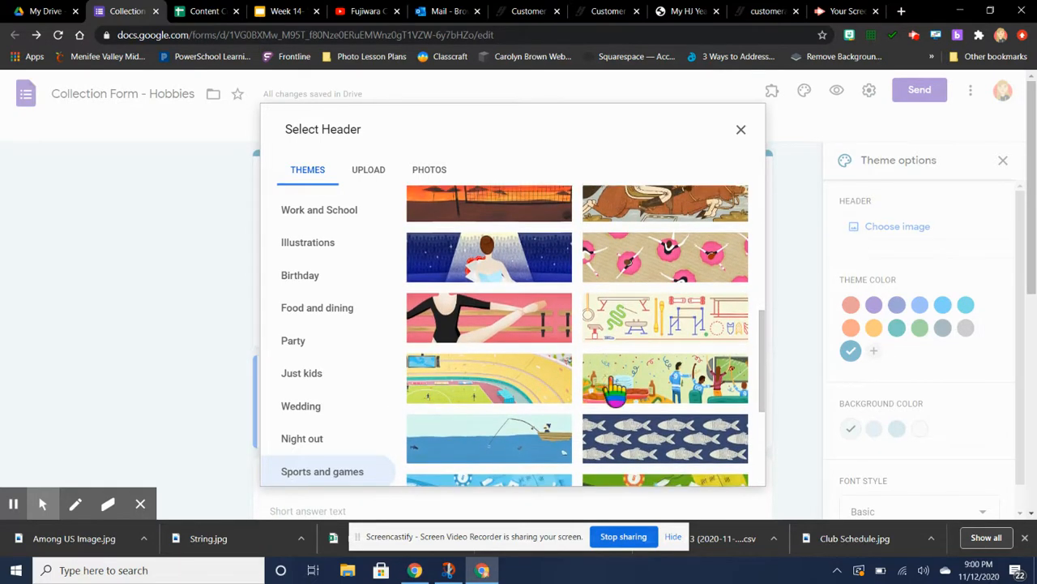
pyautogui.scroll(-3)
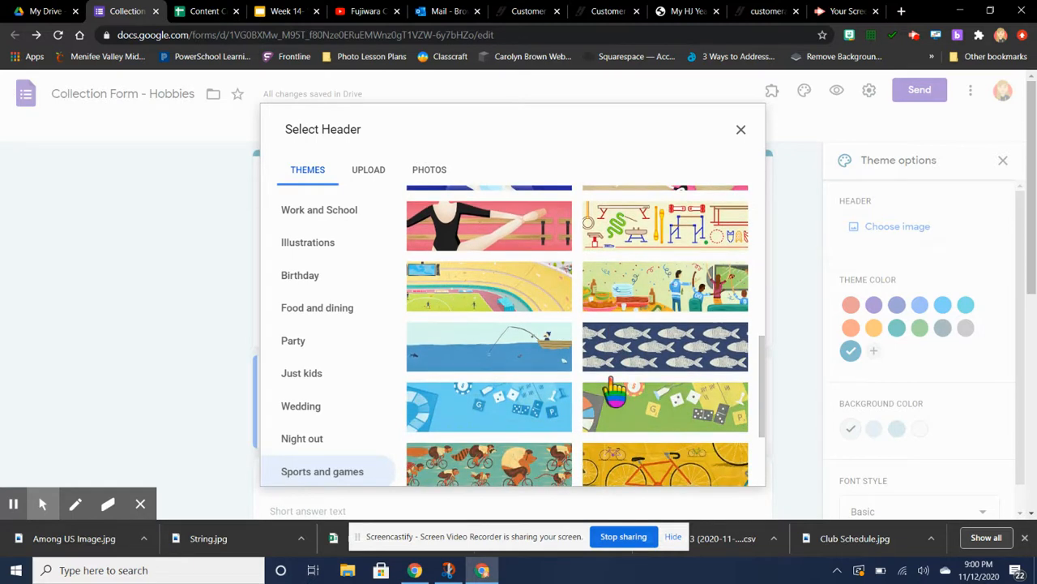
pyautogui.moveTo(633, 305)
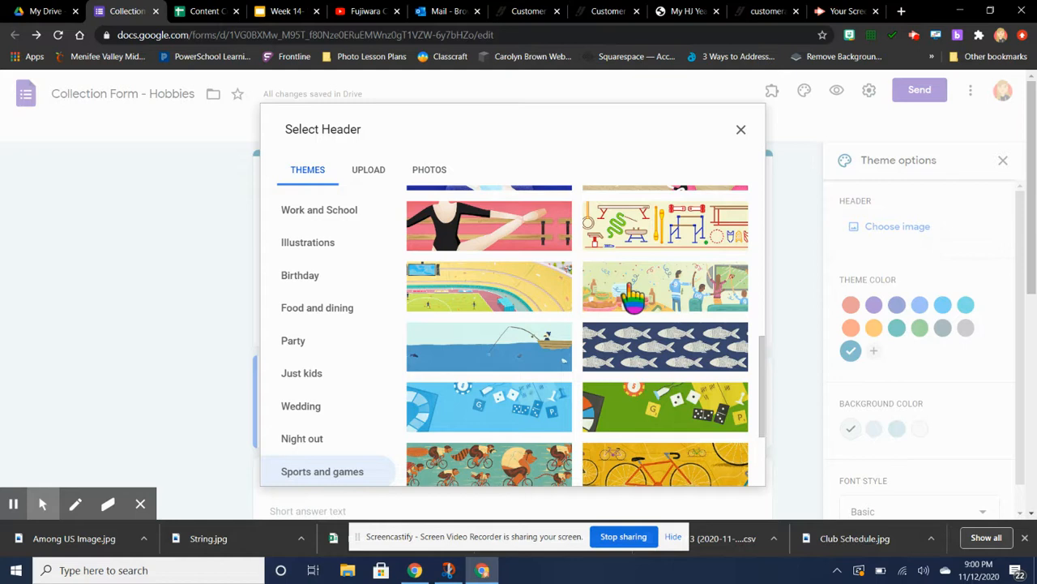
pyautogui.click(664, 285)
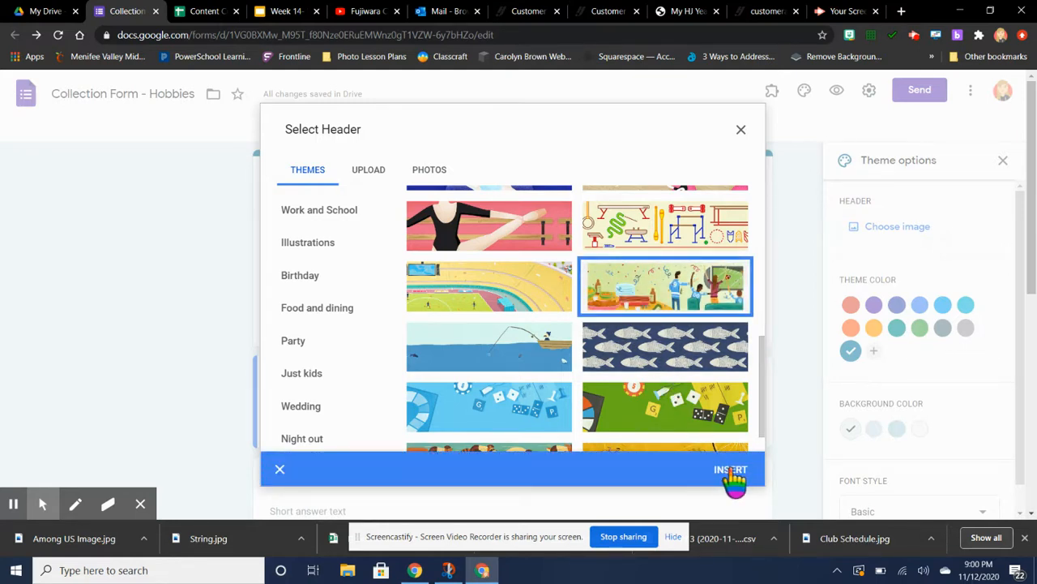
pyautogui.click(730, 470)
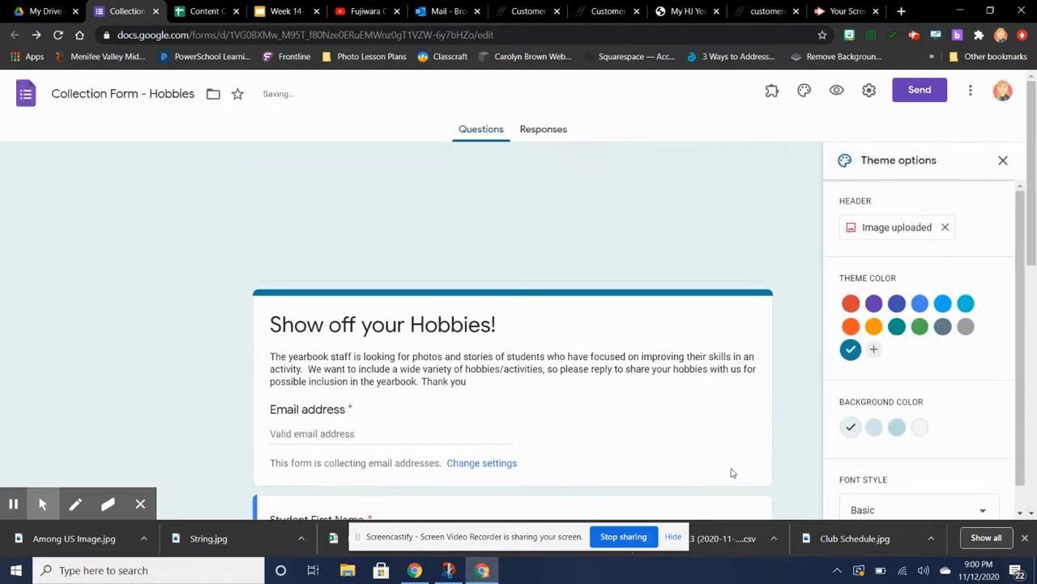
# Step: Choose the teal swatch as the theme color, with changes saved
pyautogui.click(851, 303)
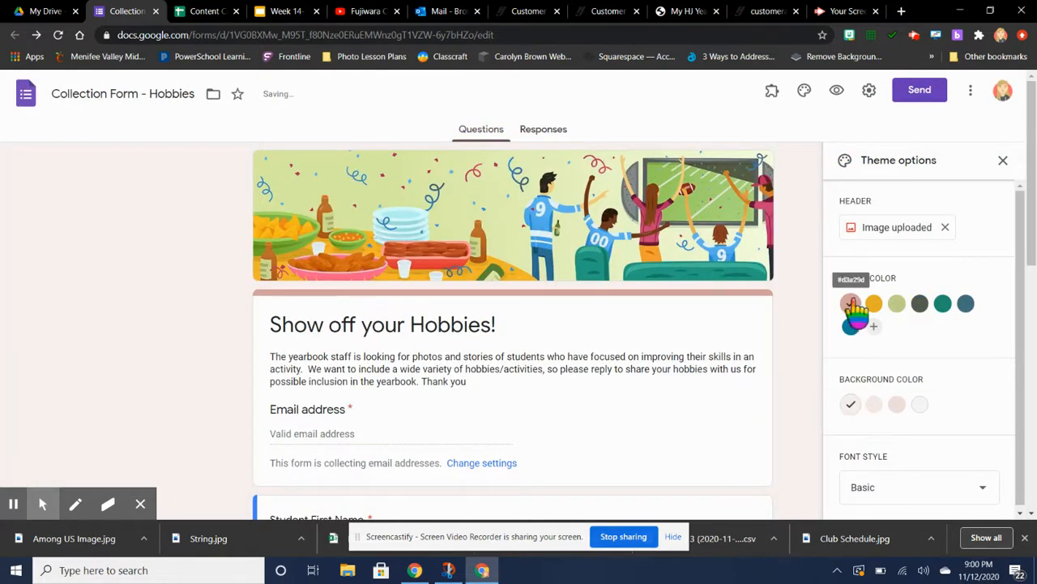
pyautogui.click(944, 303)
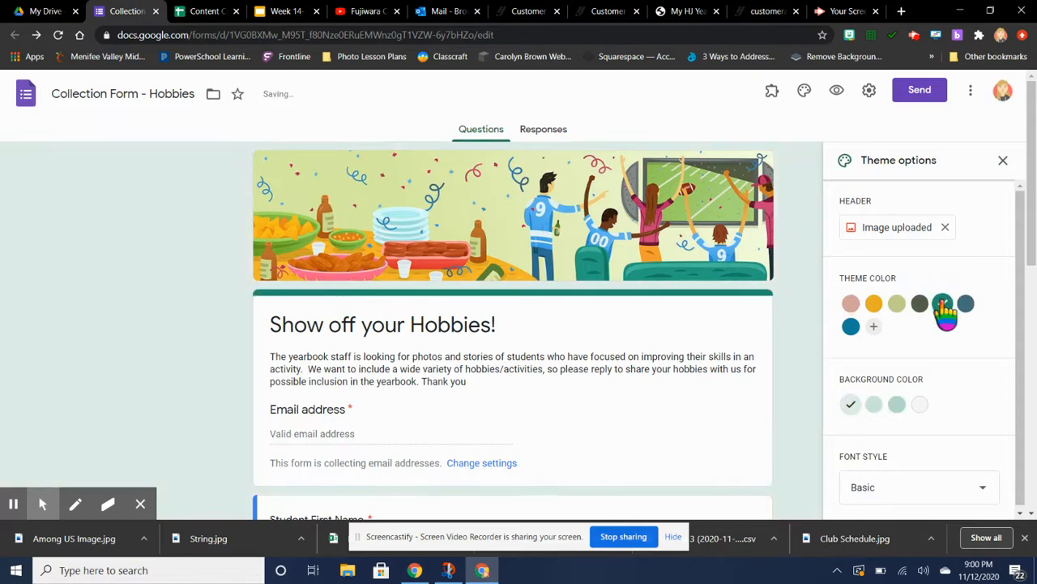
pyautogui.click(944, 303)
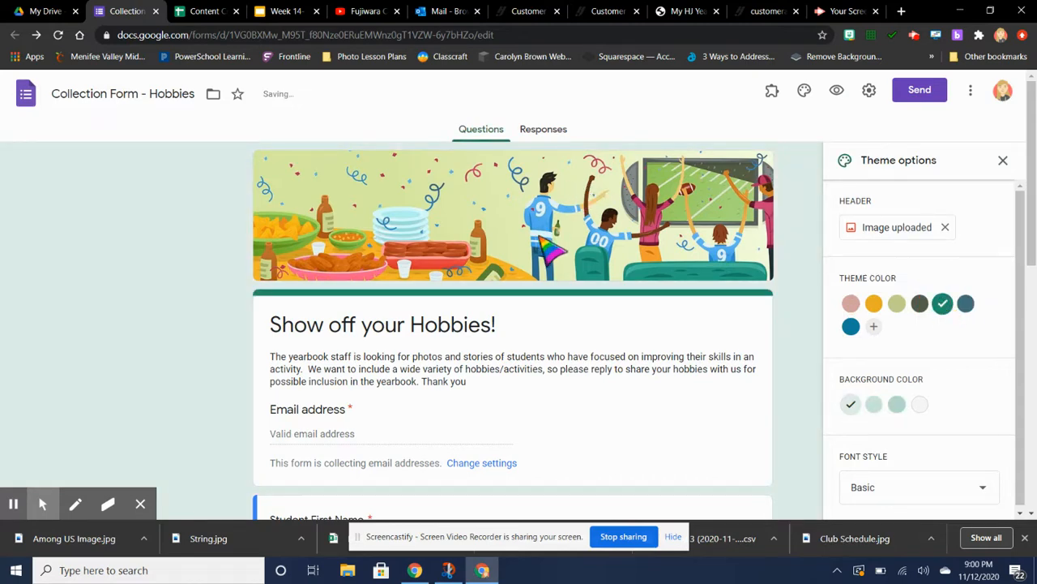
pyautogui.scroll(-3)
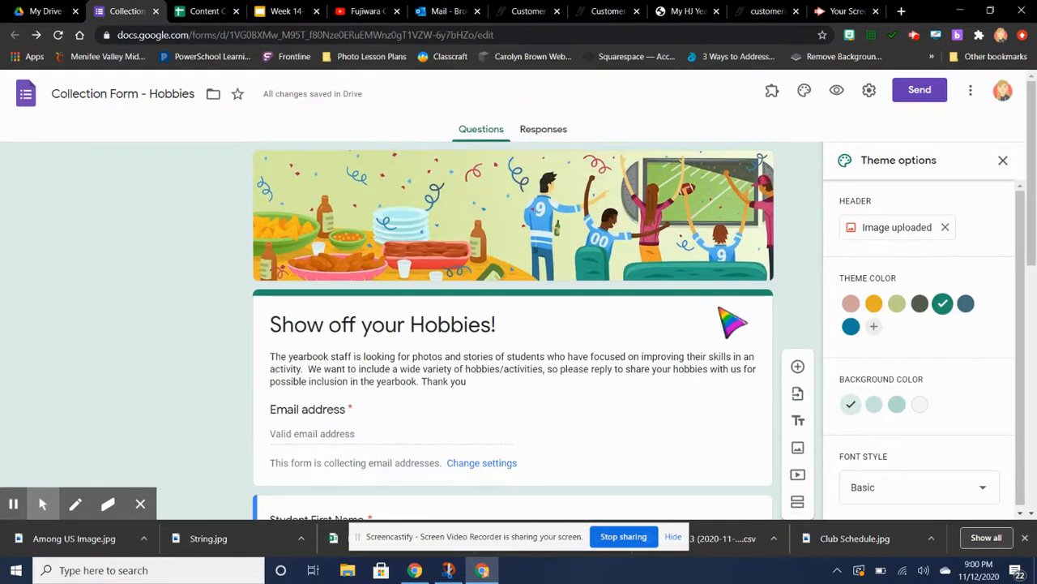
pyautogui.moveTo(841, 246)
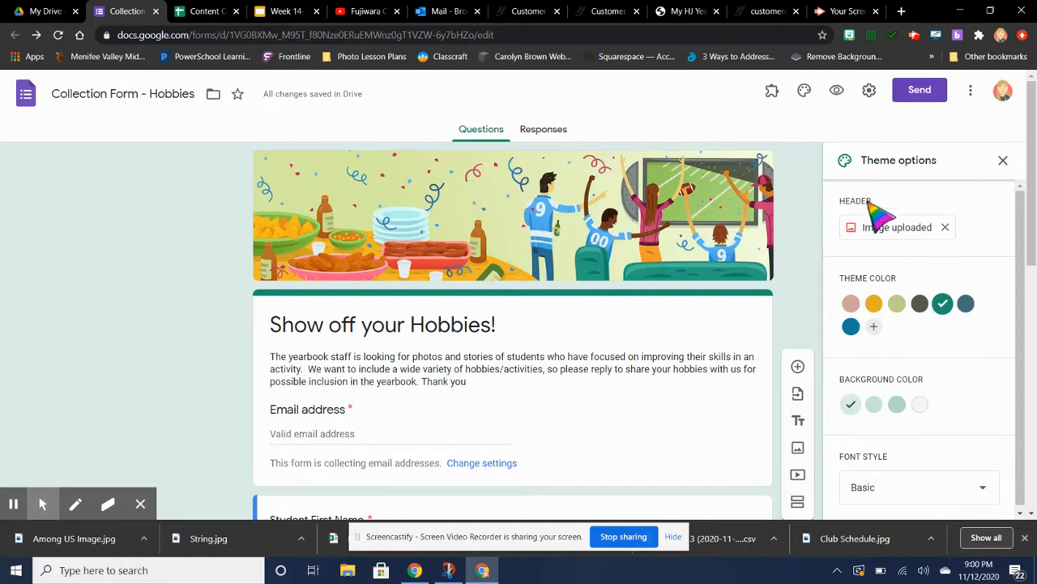
pyautogui.moveTo(892, 247)
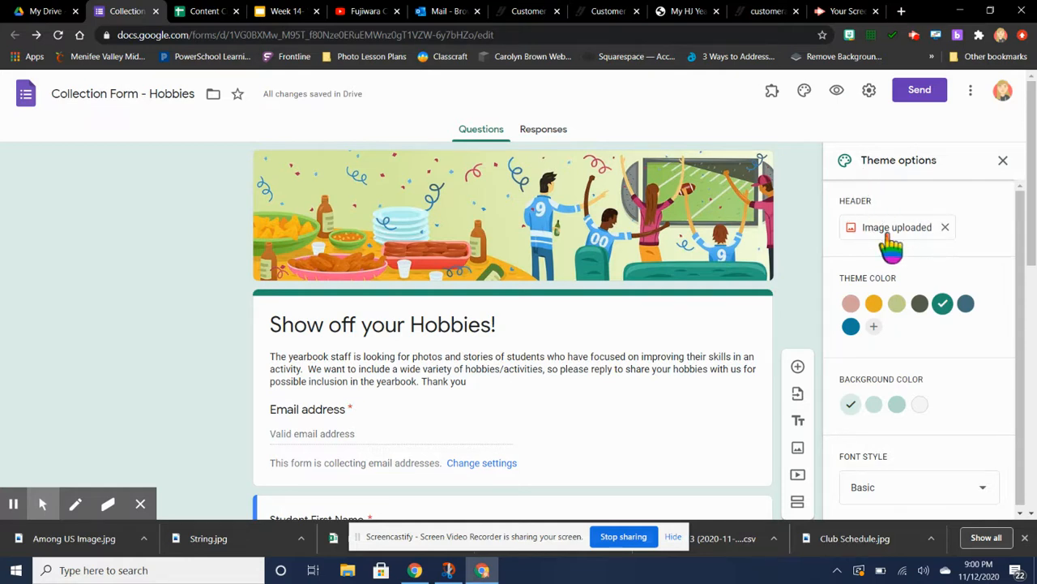
pyautogui.moveTo(883, 243)
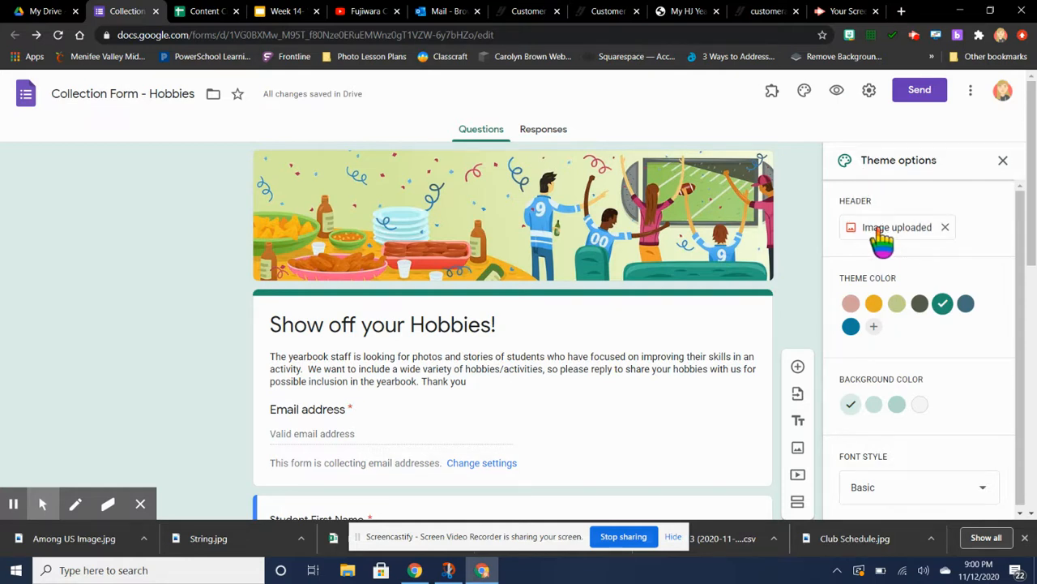
pyautogui.click(895, 227)
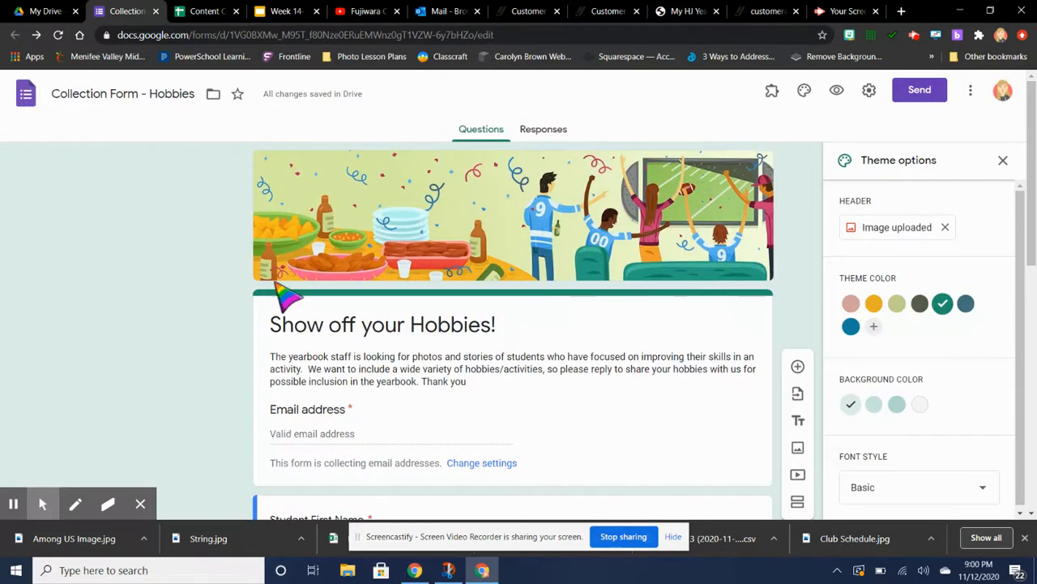
pyautogui.moveTo(191, 343)
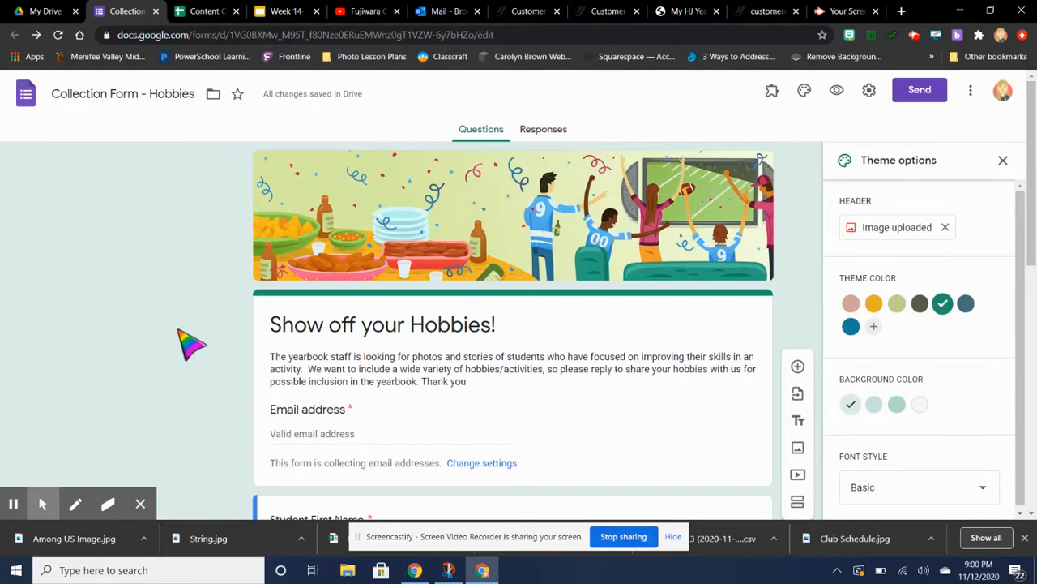